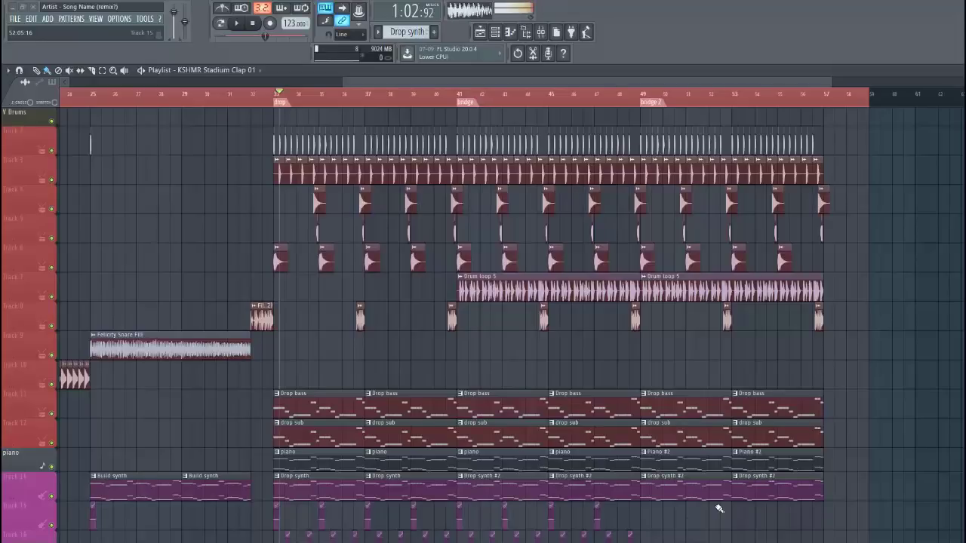
# Play from the drop, then open the drop sub clip's piano roll and Serum #3 window.
pyautogui.scroll(-3)
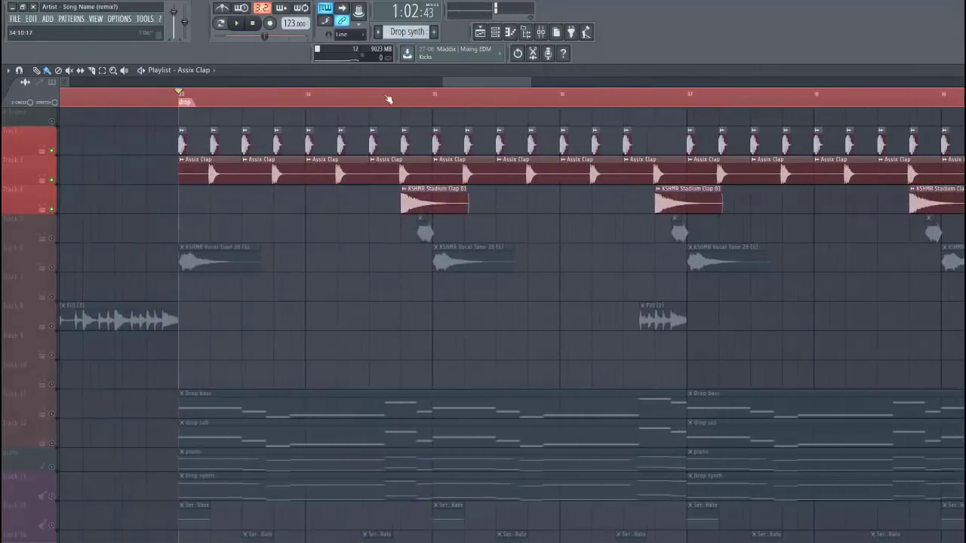
pyautogui.click(236, 23)
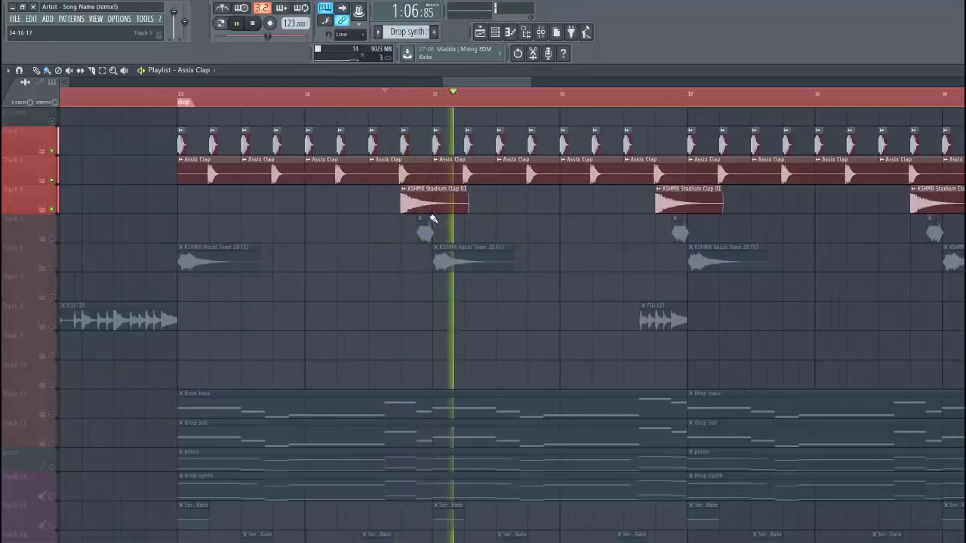
pyautogui.doubleClick(434, 200)
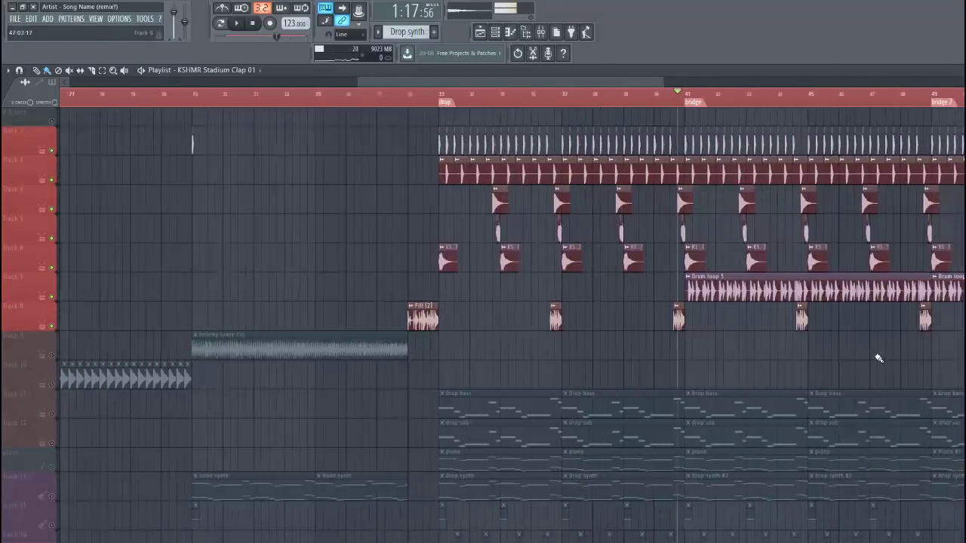
pyautogui.click(236, 23)
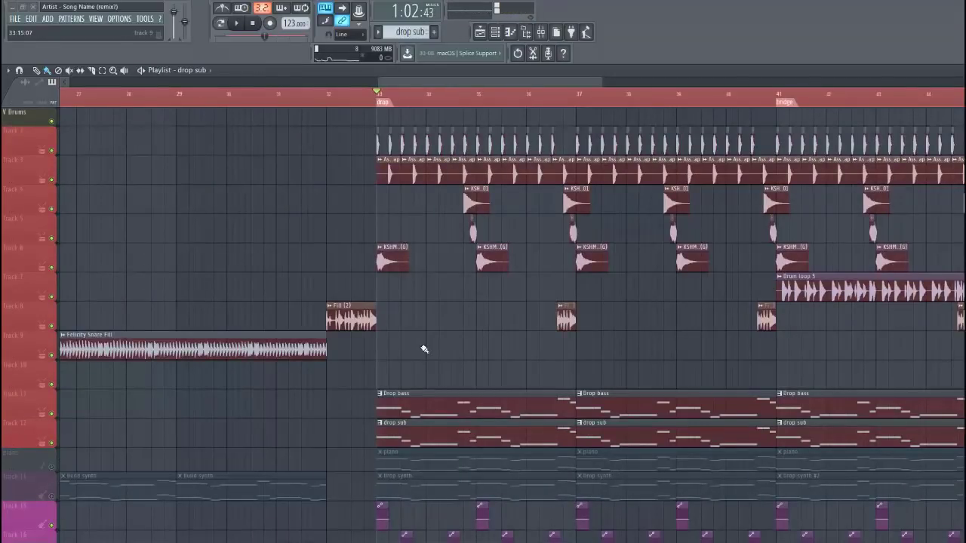
pyautogui.click(236, 24)
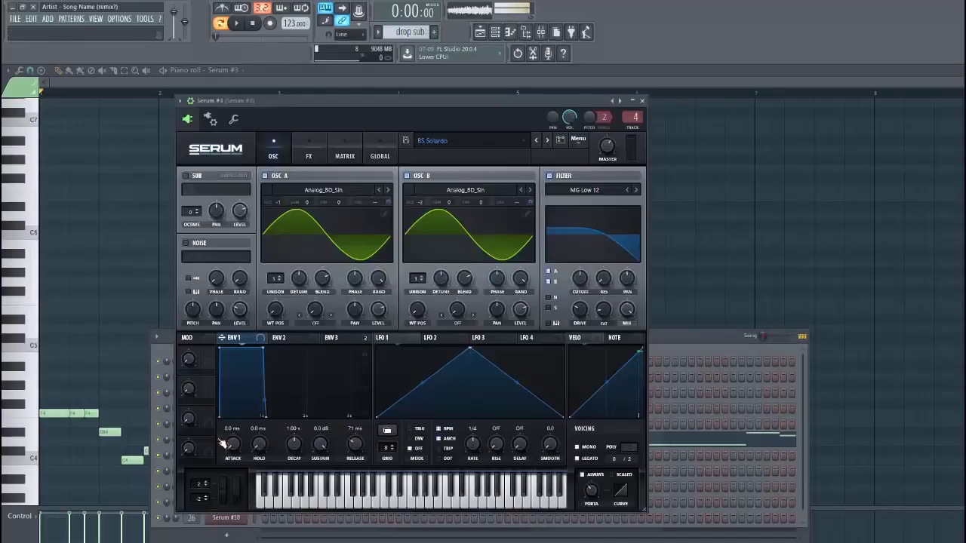
# Init the drop sub's Serum patch, load Analog_BD_Sin on OSC A, and enable OSC B.
pyautogui.click(578, 141)
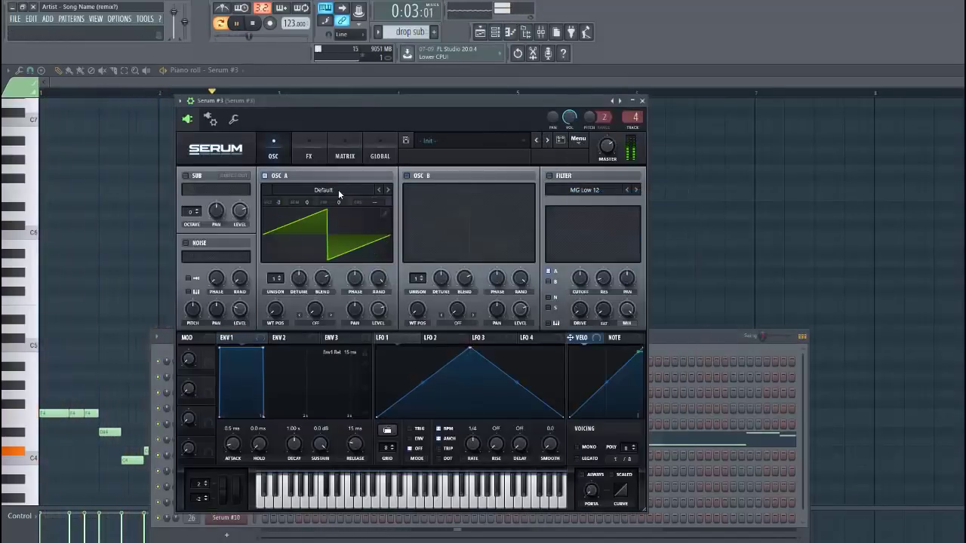
pyautogui.click(323, 190)
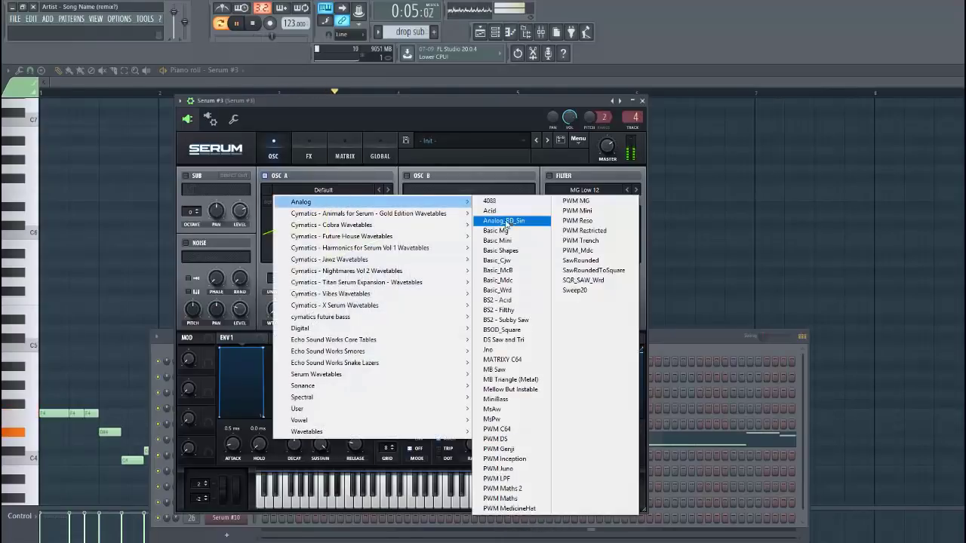
pyautogui.click(514, 221)
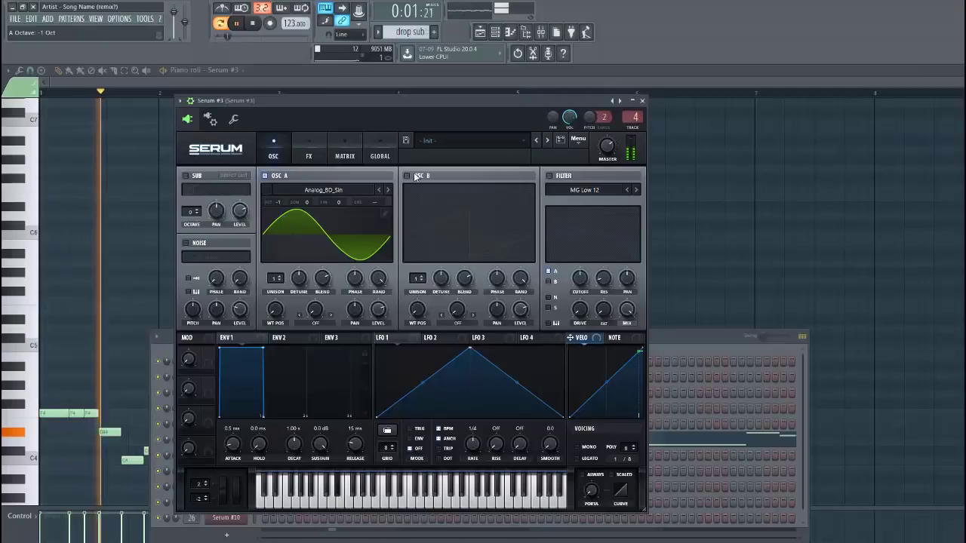
pyautogui.click(468, 190)
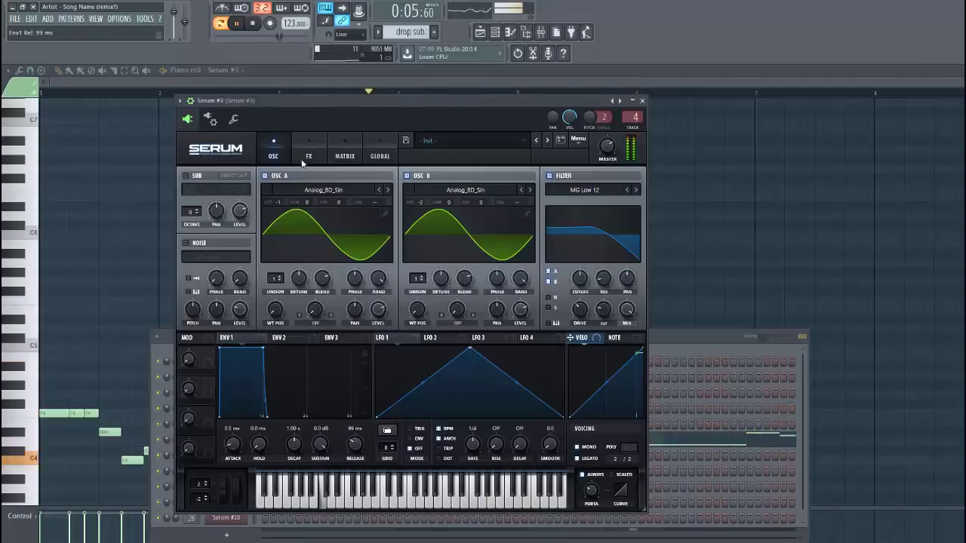
# In Serum's FX rack, enable SoftClip distortion in Post mode and the compressor.
pyautogui.click(309, 148)
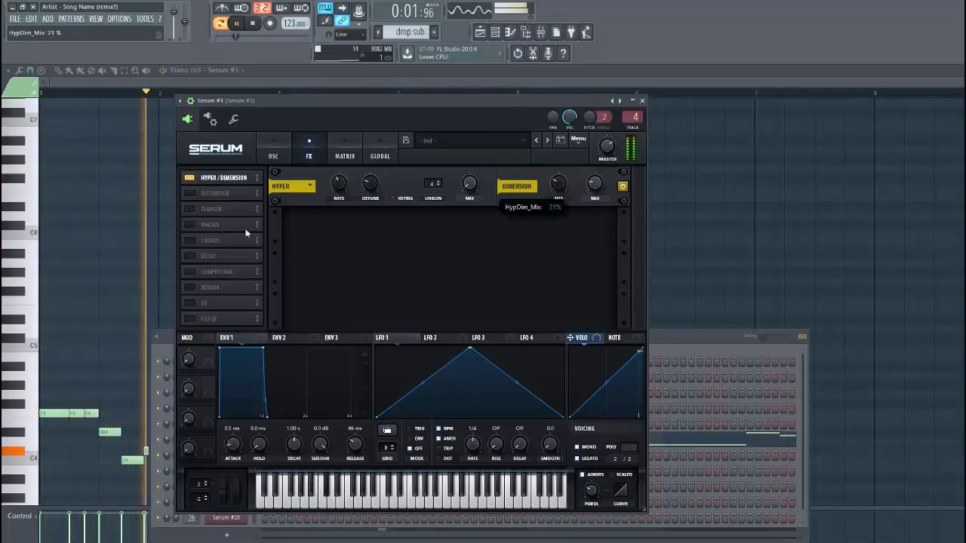
pyautogui.click(189, 193)
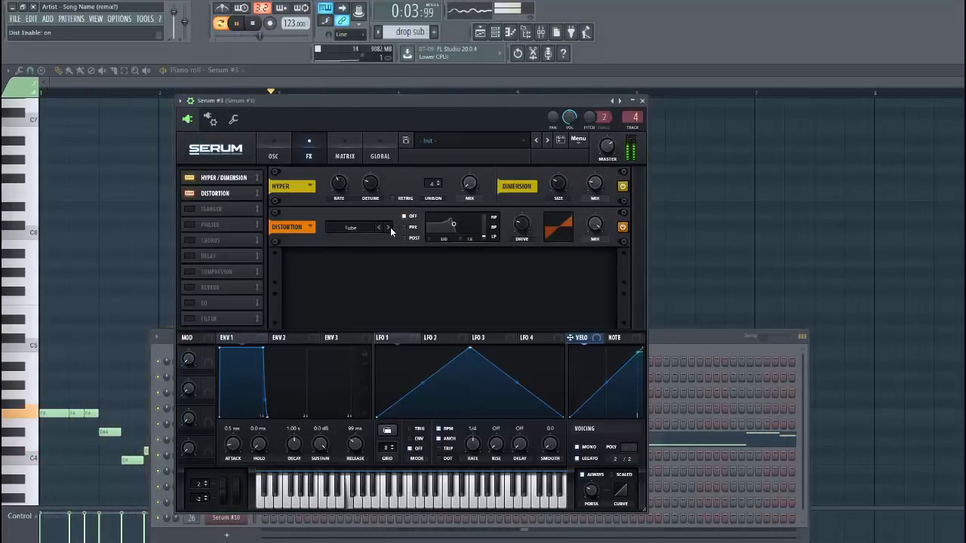
pyautogui.click(378, 227)
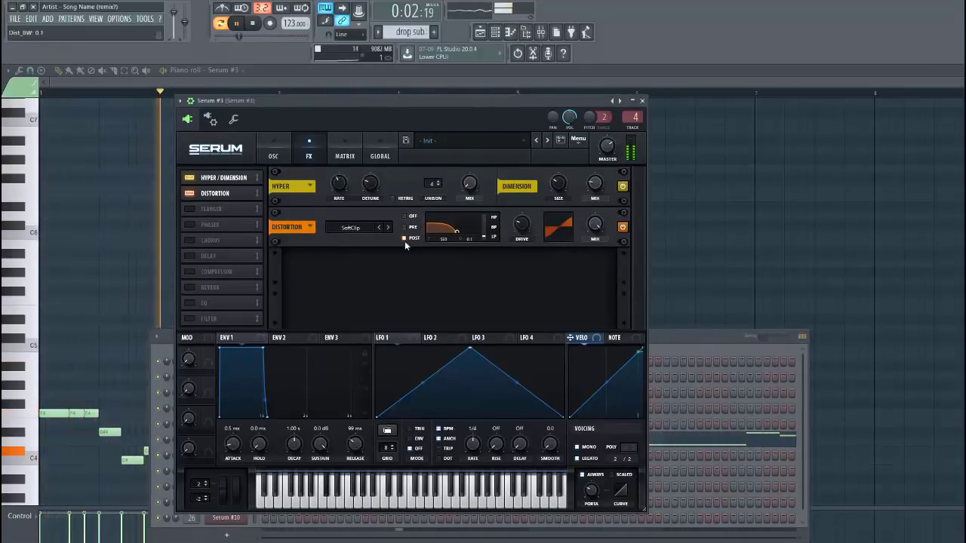
pyautogui.click(189, 240)
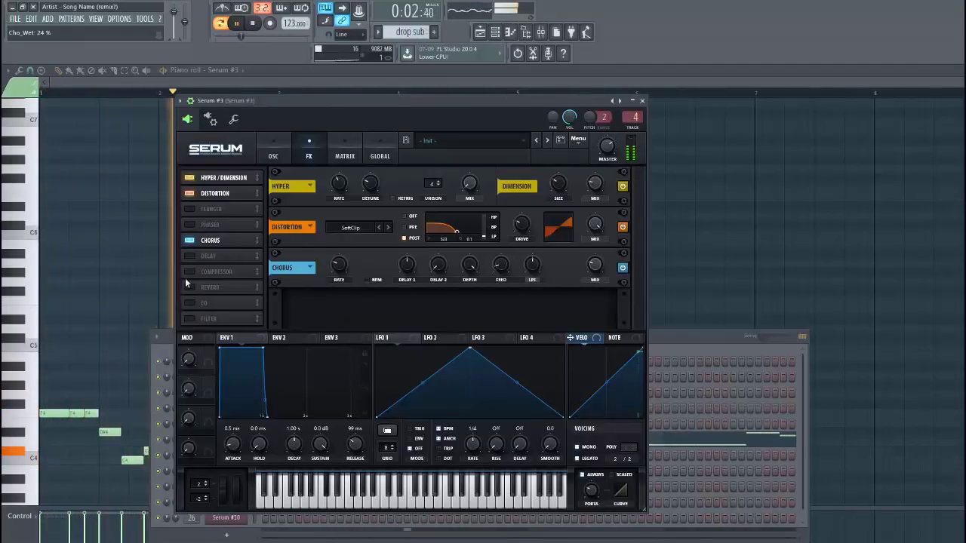
pyautogui.click(190, 271)
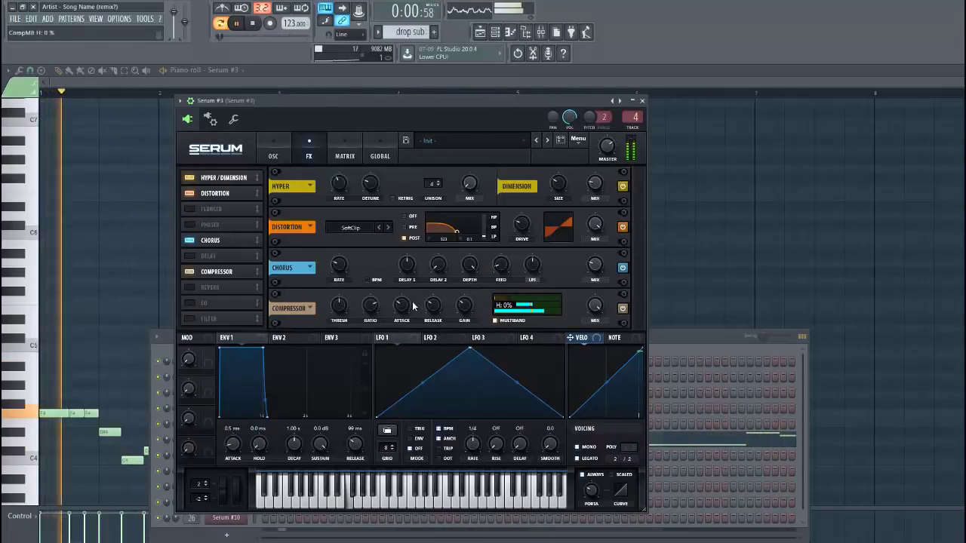
pyautogui.moveTo(432, 307)
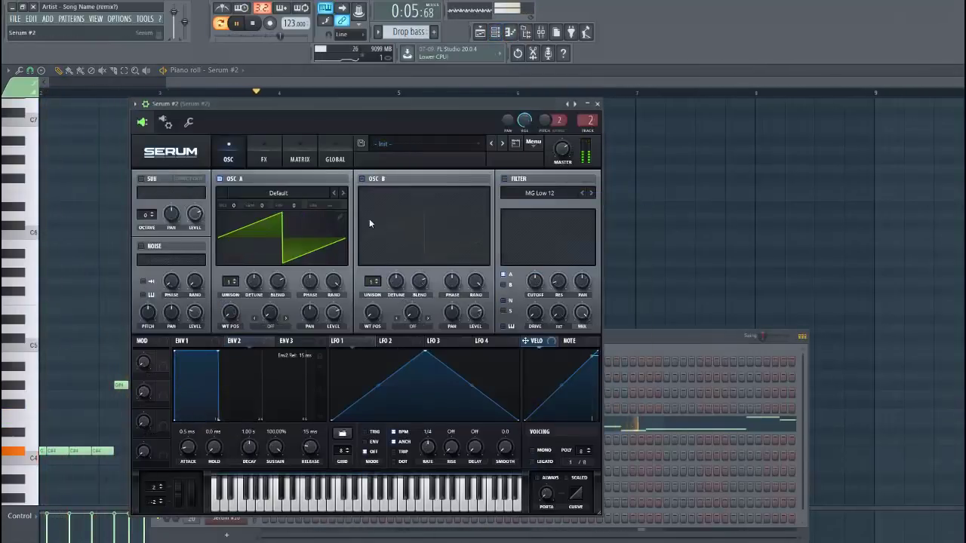
# Load Basic Shapes on OSC A, add warp, and drop it one octave.
pyautogui.click(278, 192)
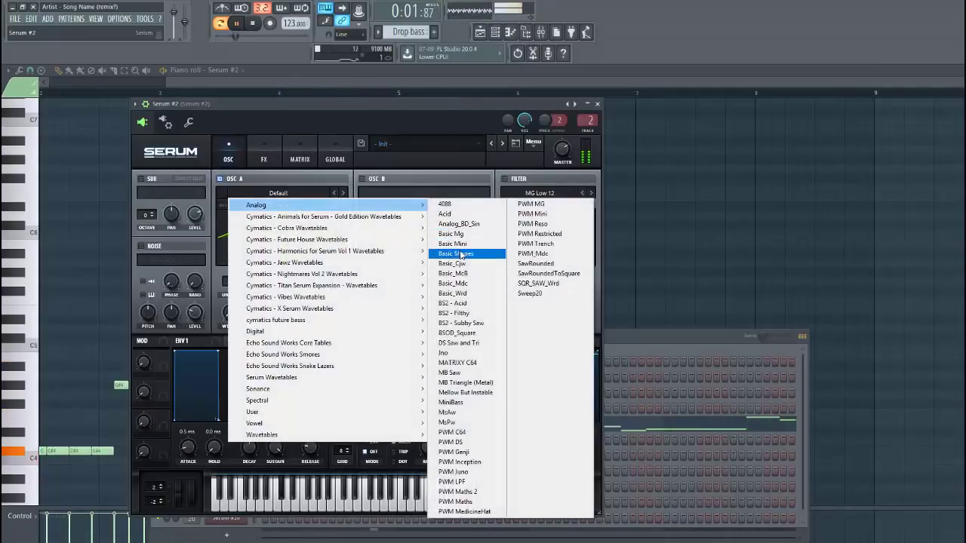
pyautogui.click(455, 253)
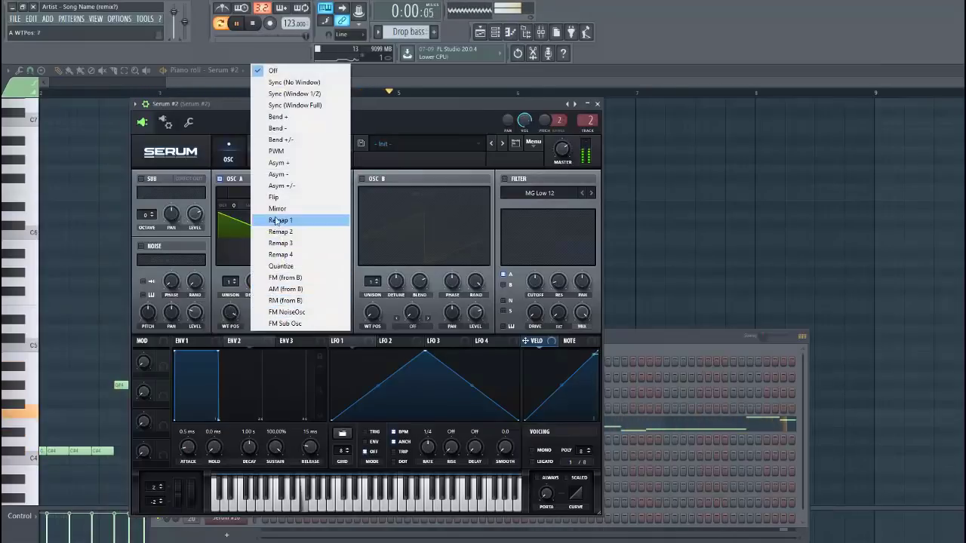
pyautogui.click(280, 220)
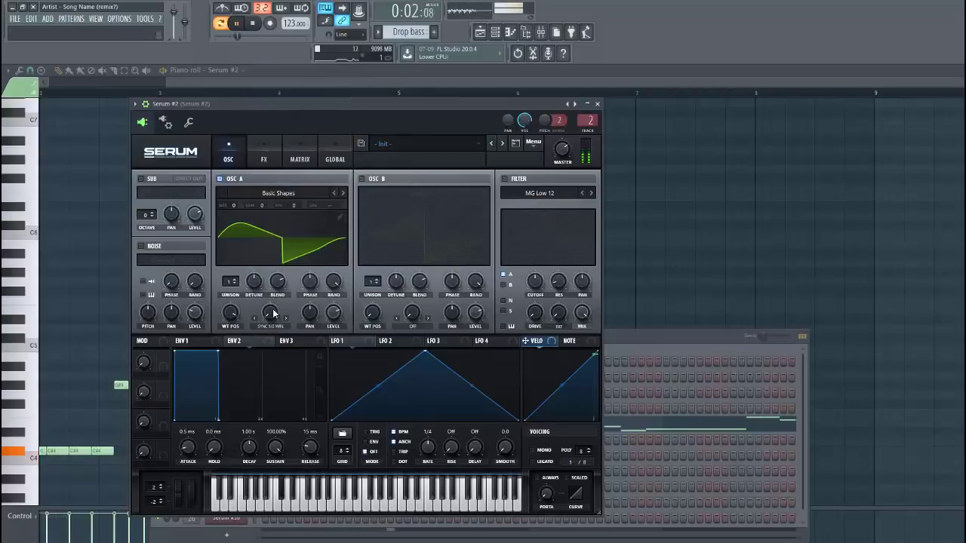
pyautogui.moveTo(270, 313); pyautogui.dragTo(270, 298)
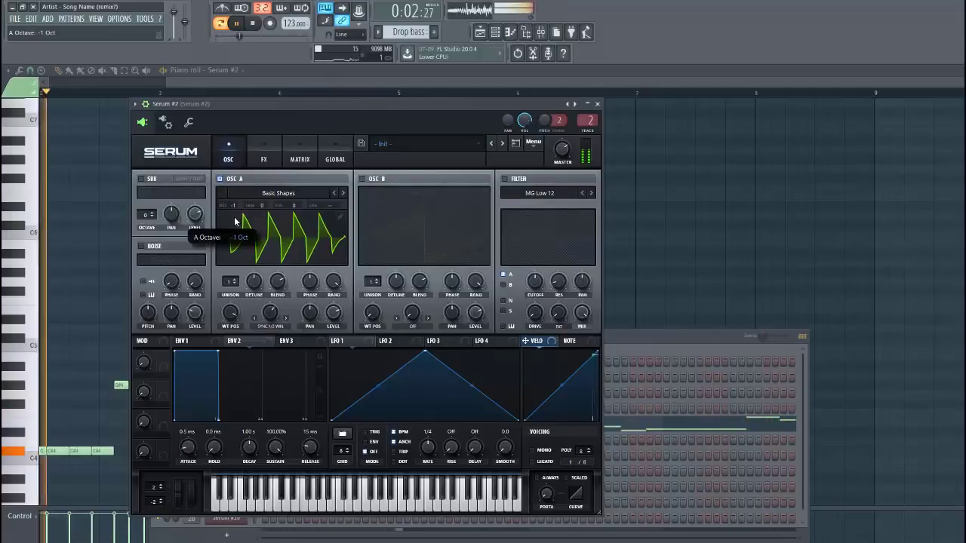
pyautogui.click(505, 179)
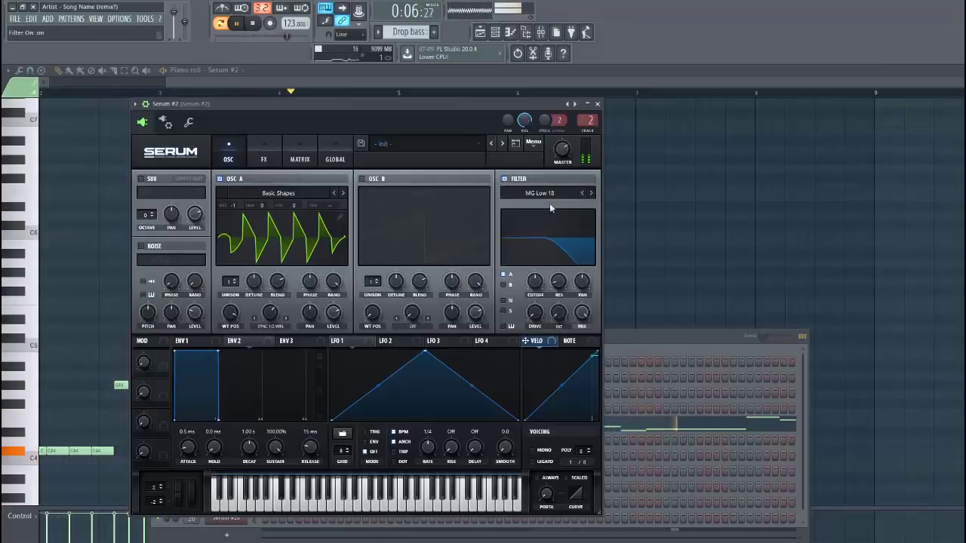
# Enable the filter and OSC B, and set ENV 2 decay ~494 ms, sustain ~41%.
pyautogui.click(420, 192)
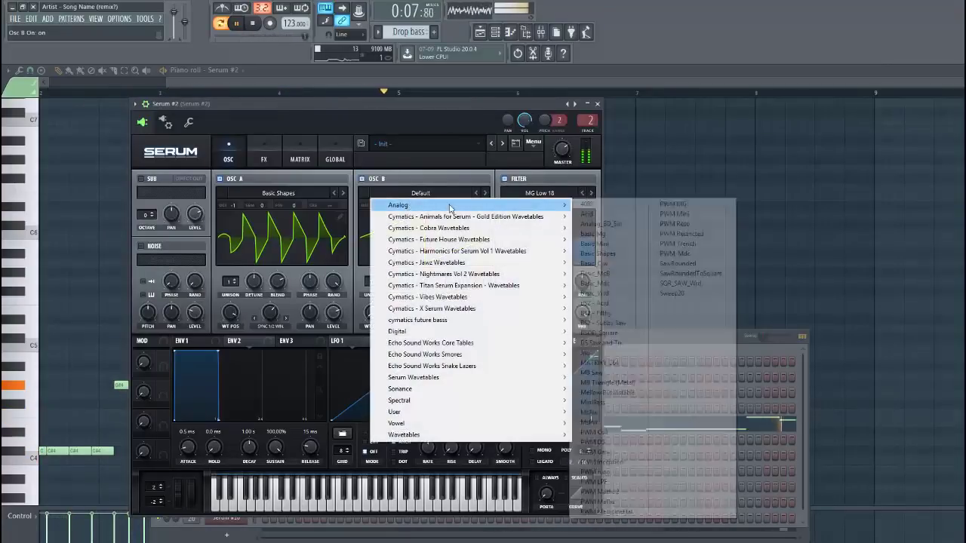
pyautogui.click(596, 283)
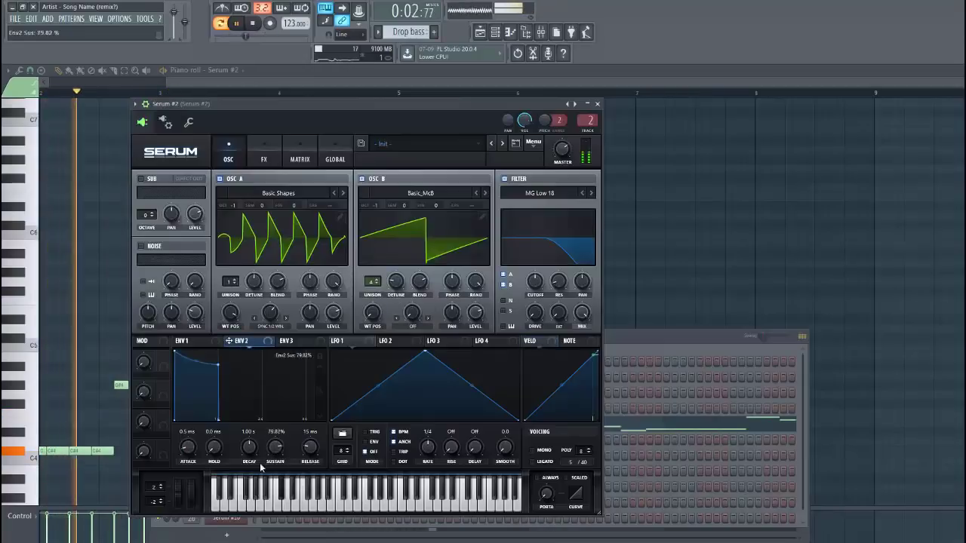
pyautogui.moveTo(249, 445); pyautogui.dragTo(249, 422)
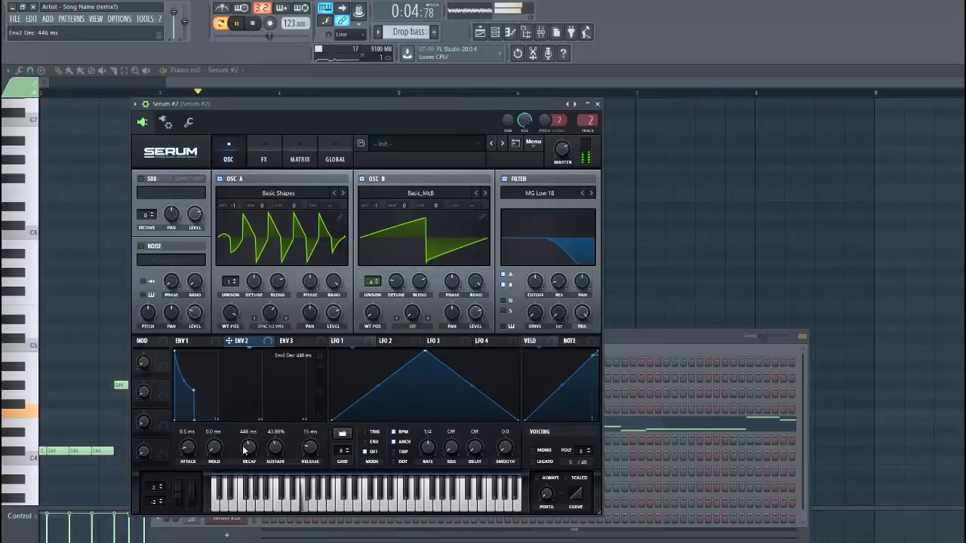
pyautogui.moveTo(310, 449); pyautogui.dragTo(310, 438)
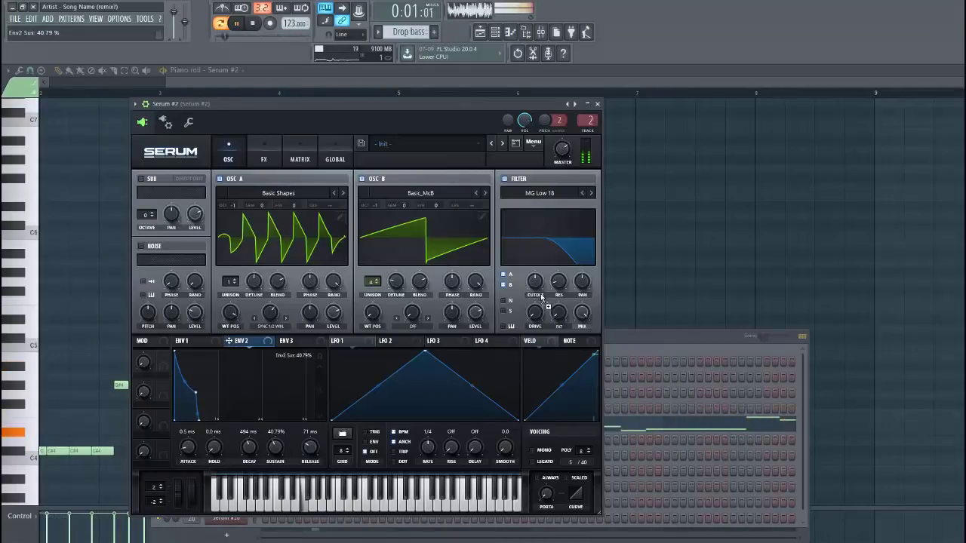
# On Serum's Matrix page, route Env 2 to the filter cutoff.
pyautogui.click(300, 154)
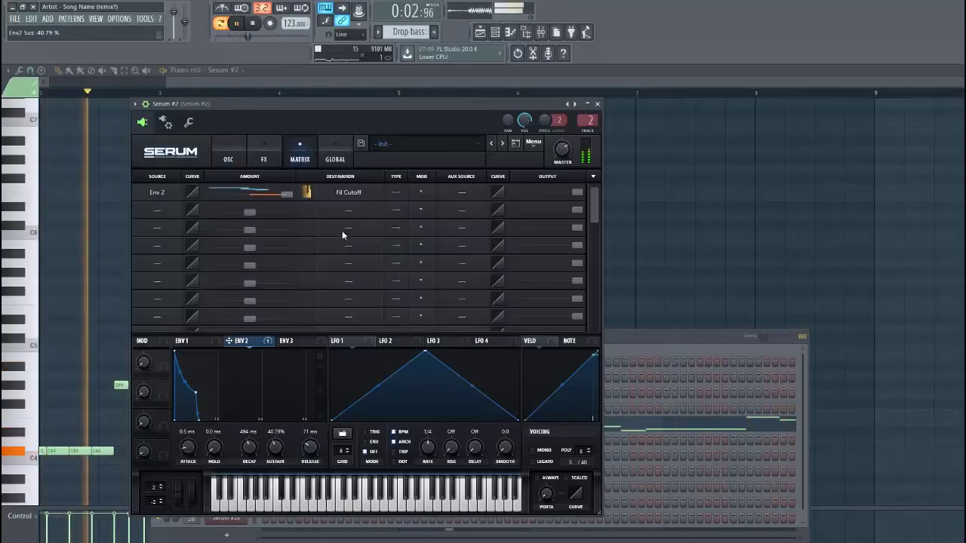
pyautogui.click(228, 149)
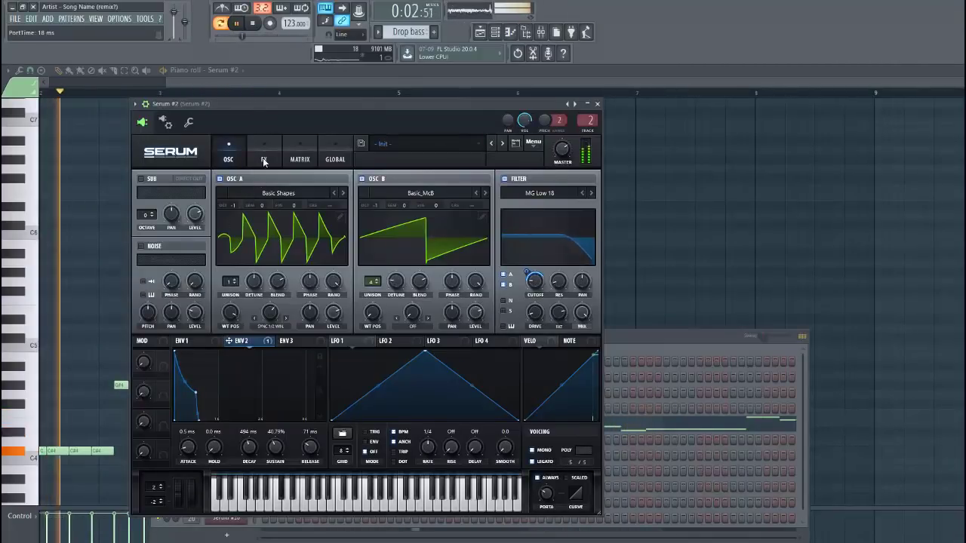
# Enable the FX filter with the Misc > Reverb type and ~32% resonance.
pyautogui.click(263, 154)
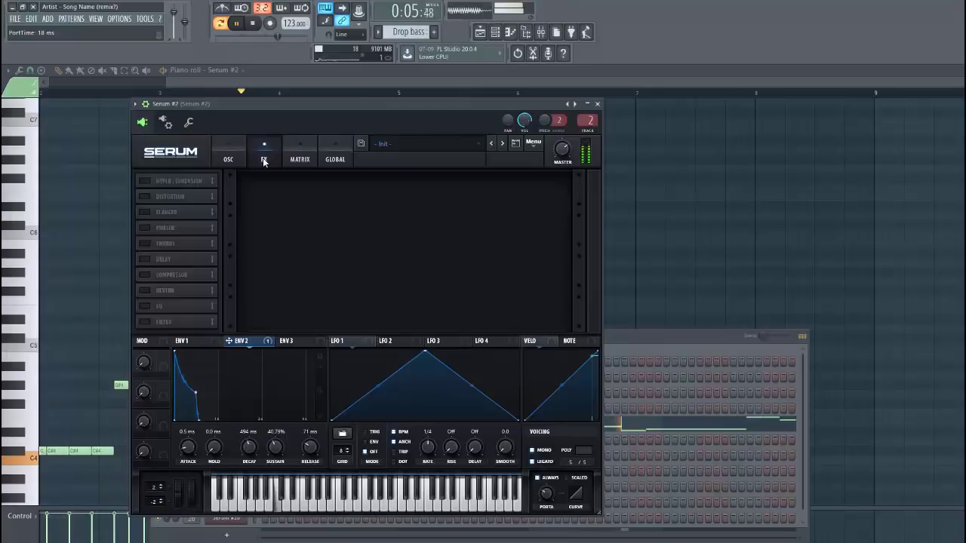
pyautogui.click(164, 181)
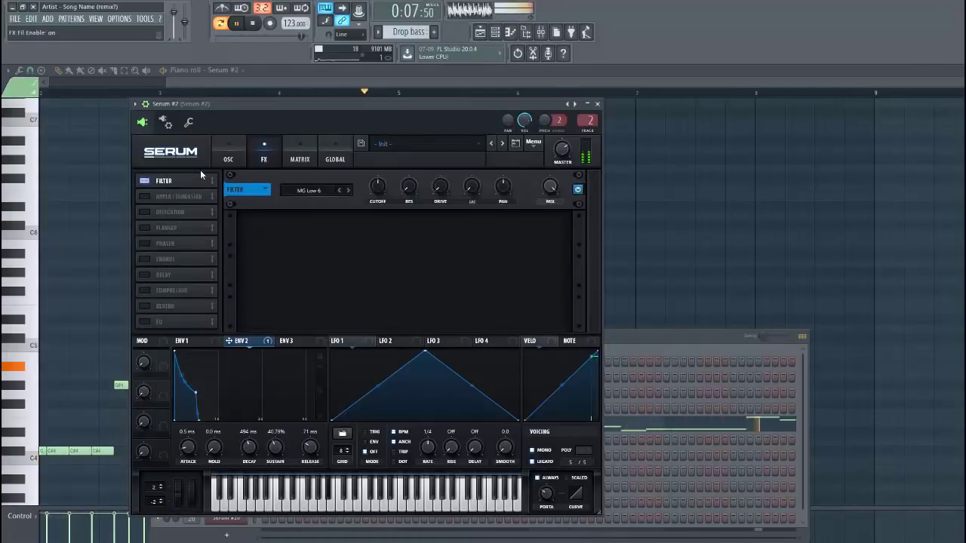
pyautogui.click(317, 189)
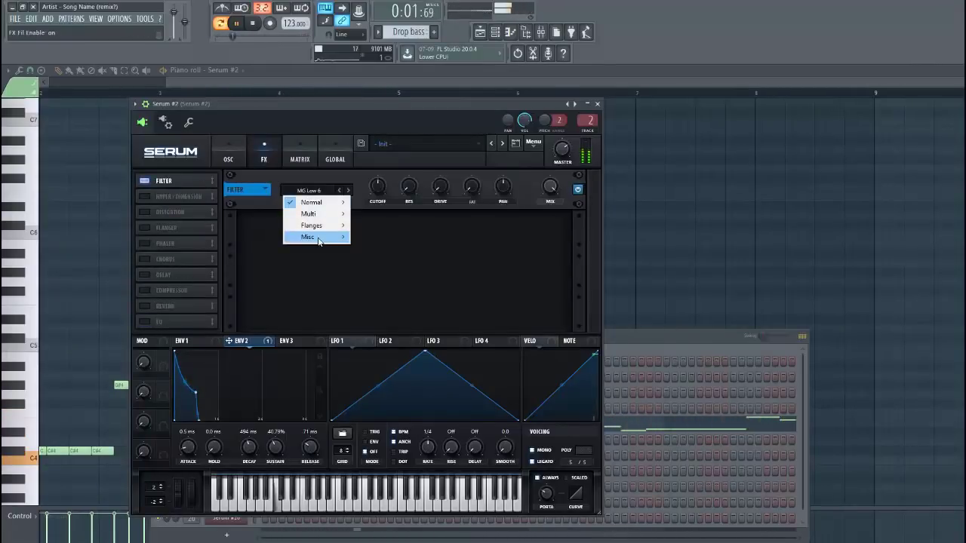
pyautogui.click(307, 237)
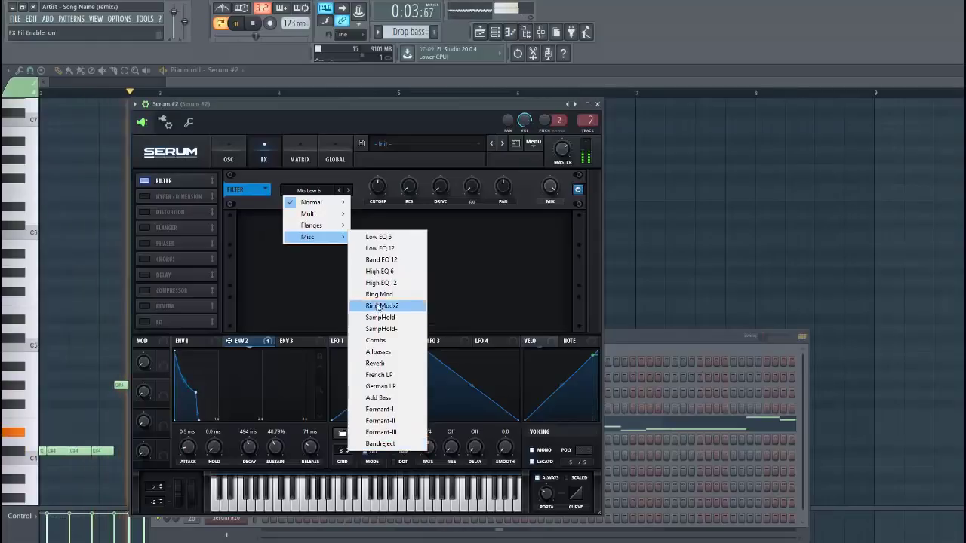
pyautogui.click(375, 363)
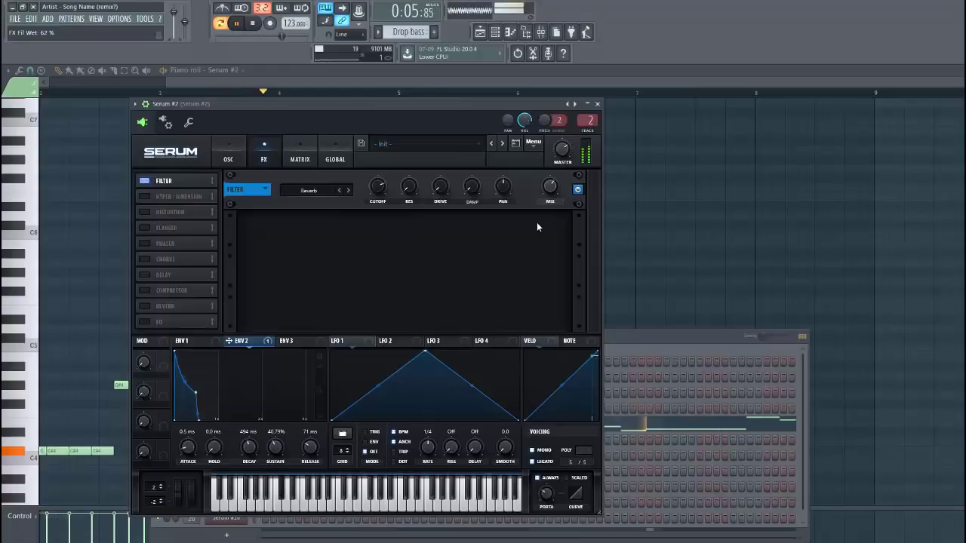
pyautogui.moveTo(408, 187); pyautogui.dragTo(409, 200)
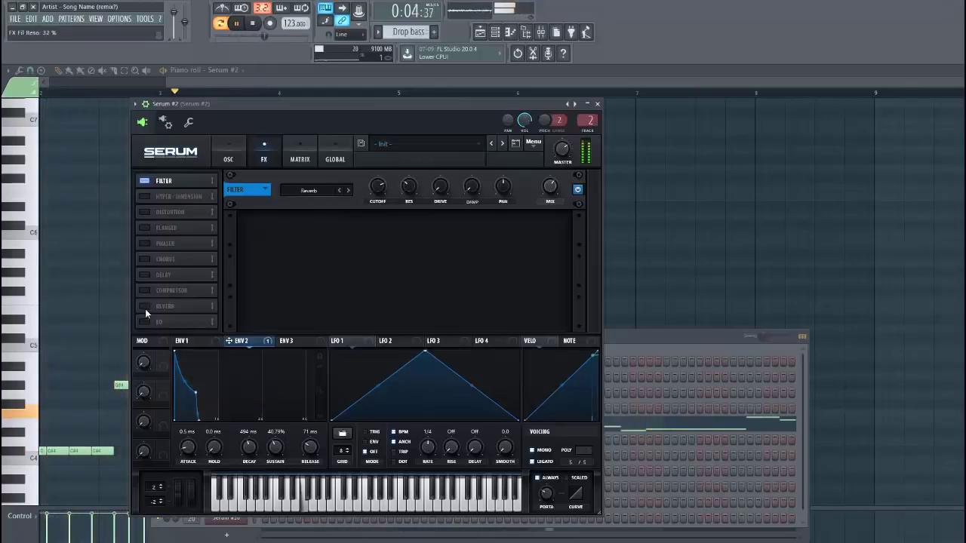
# Enable EQ, set dimension size ~21%, and enable the compressor with 81% low band.
pyautogui.click(175, 196)
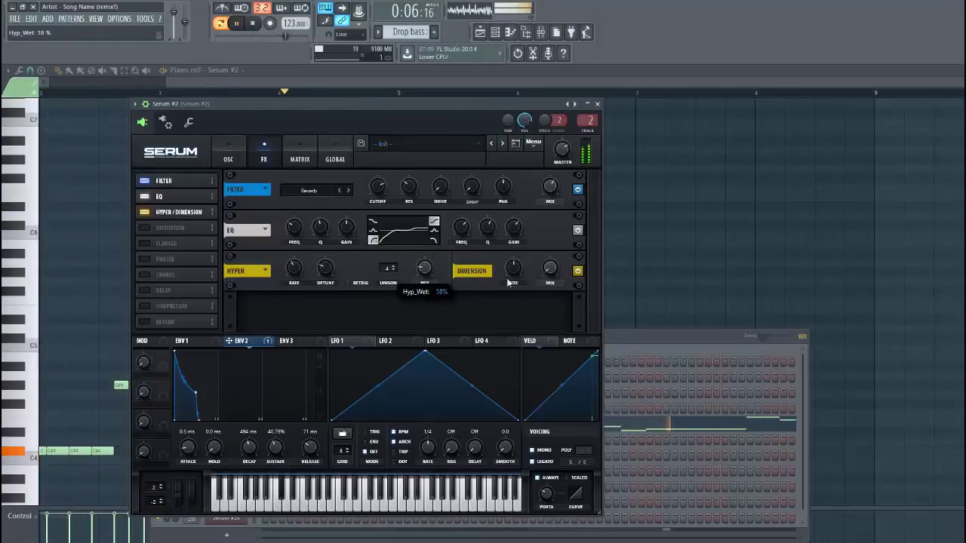
pyautogui.moveTo(513, 268); pyautogui.dragTo(513, 260)
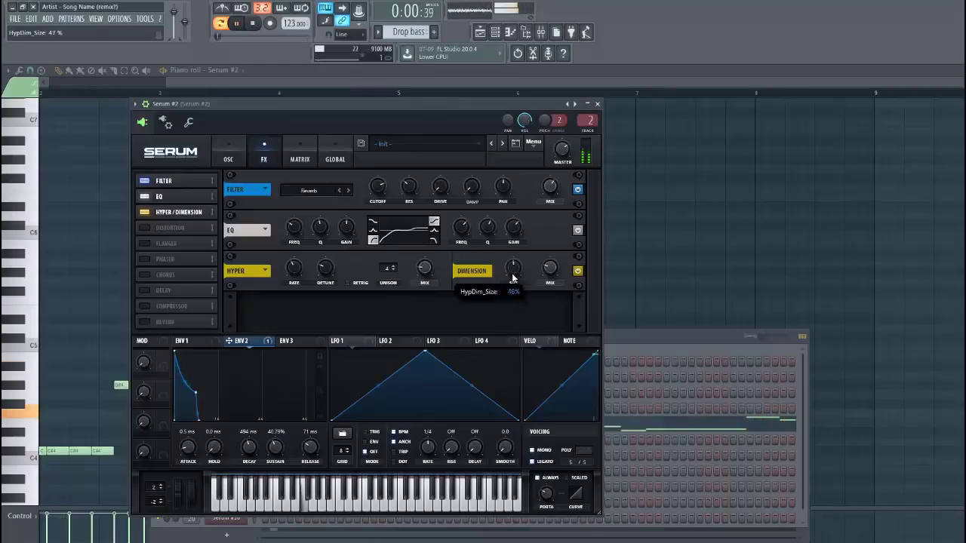
pyautogui.moveTo(513, 269); pyautogui.dragTo(514, 290)
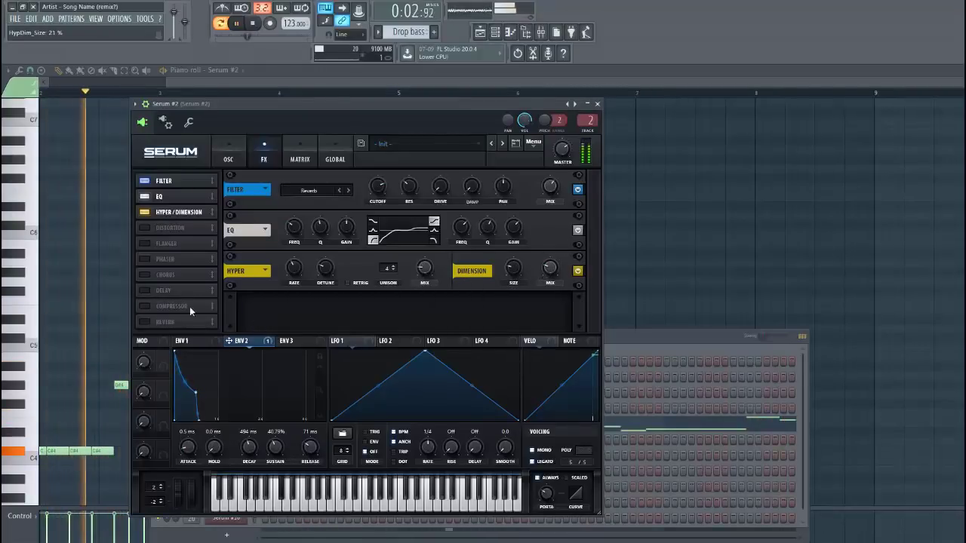
pyautogui.click(164, 274)
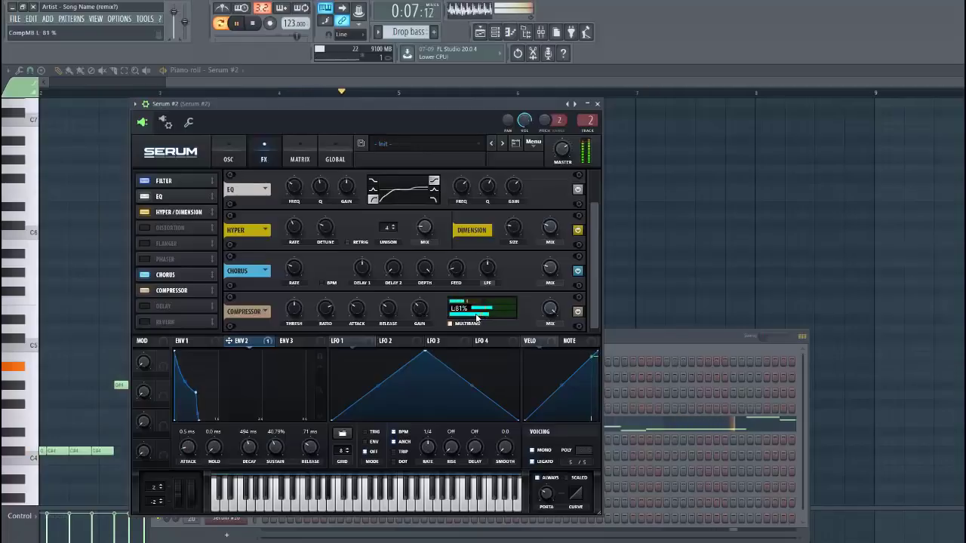
pyautogui.moveTo(479, 309); pyautogui.dragTo(487, 307)
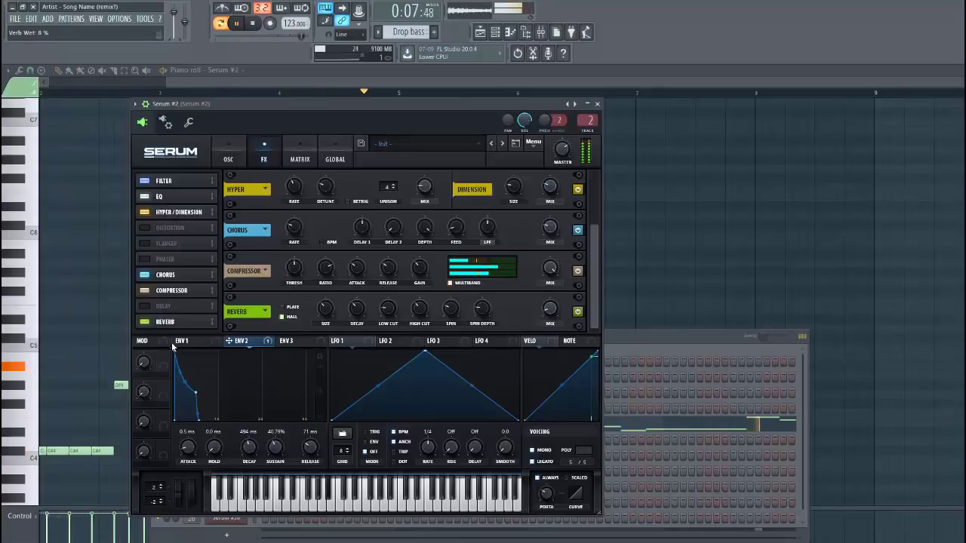
# Lower the main filter cutoff to about 38 Hz.
pyautogui.click(228, 150)
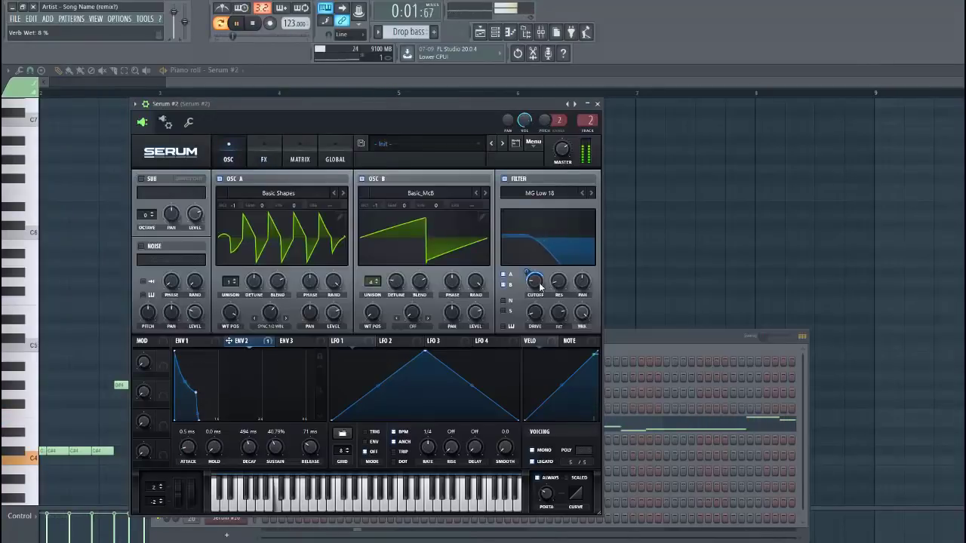
pyautogui.moveTo(536, 280); pyautogui.dragTo(532, 283)
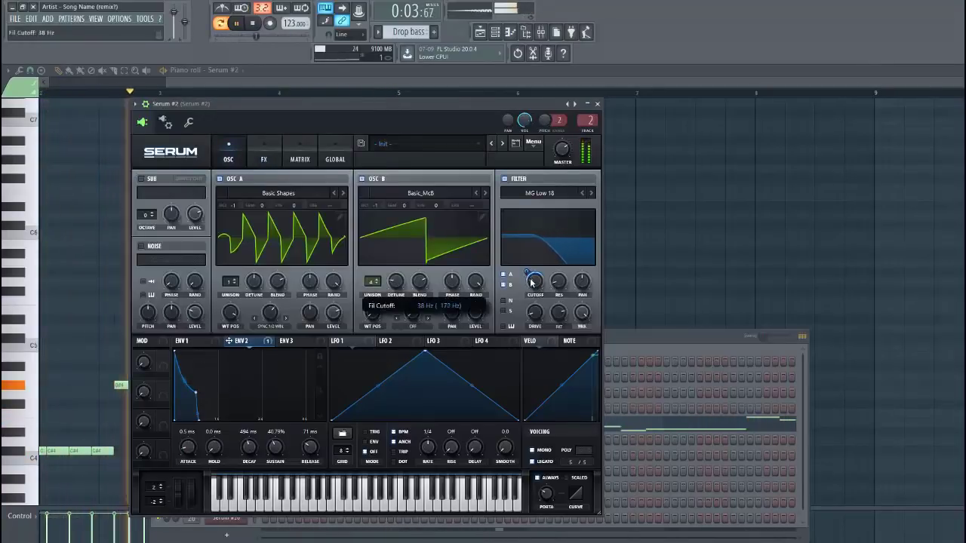
pyautogui.moveTo(534, 281); pyautogui.dragTo(533, 291)
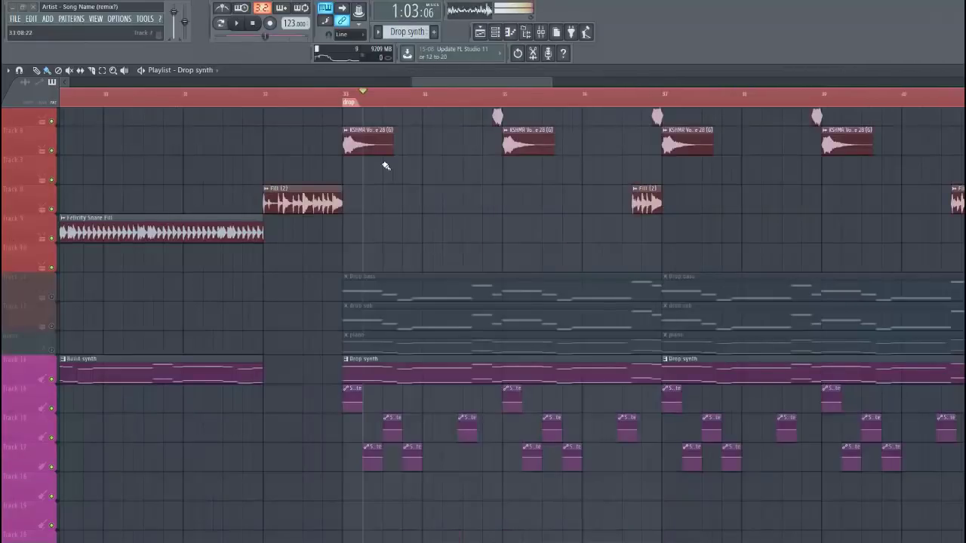
# Play the drop from its marker, then open the drop synth's Serum instance.
pyautogui.click(333, 96)
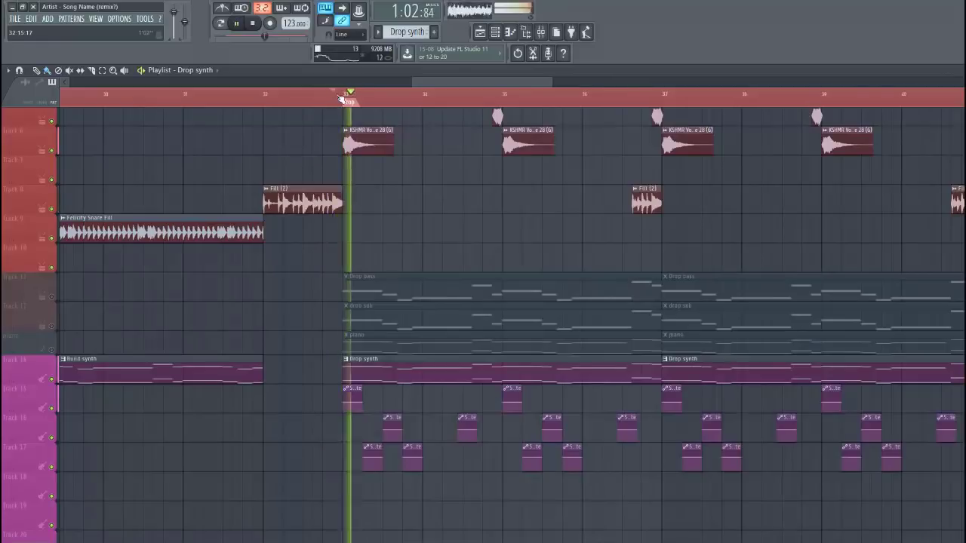
pyautogui.click(430, 97)
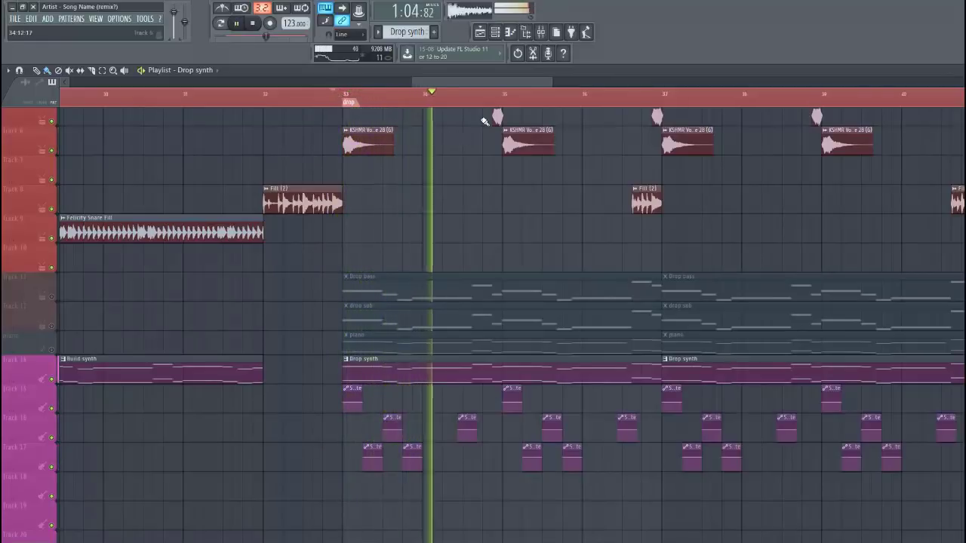
pyautogui.click(495, 32)
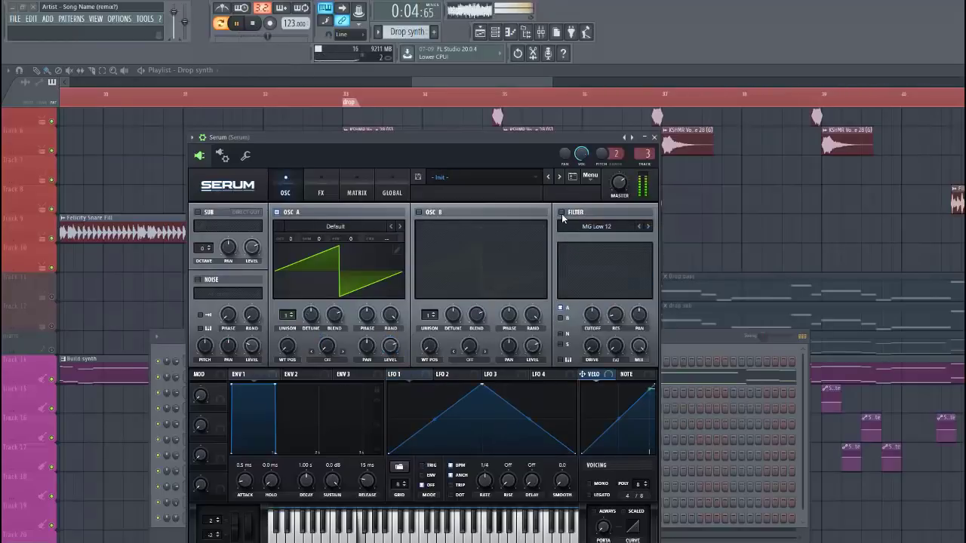
# Enable the filter, load Basic Shapes on OSC B with 7 unison voices, lower cutoff.
pyautogui.click(561, 212)
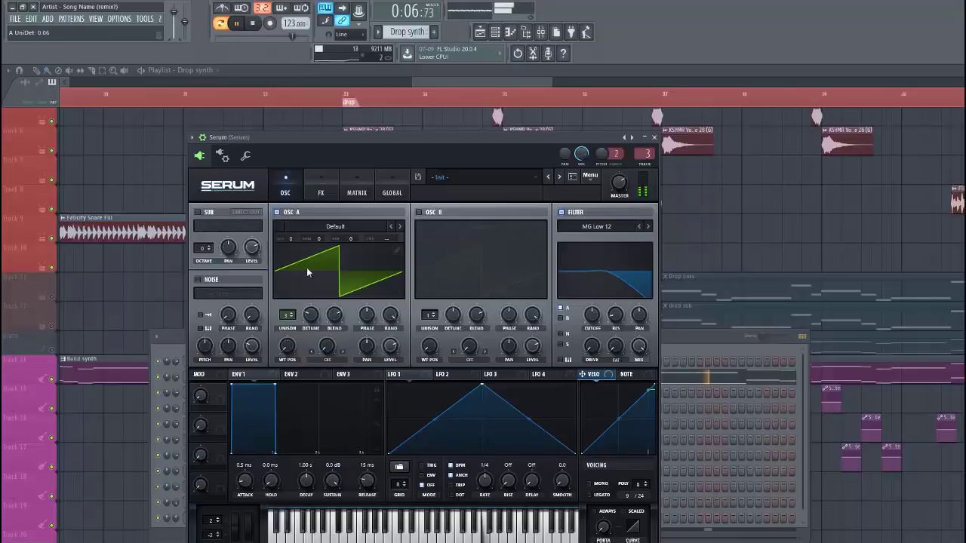
pyautogui.click(425, 212)
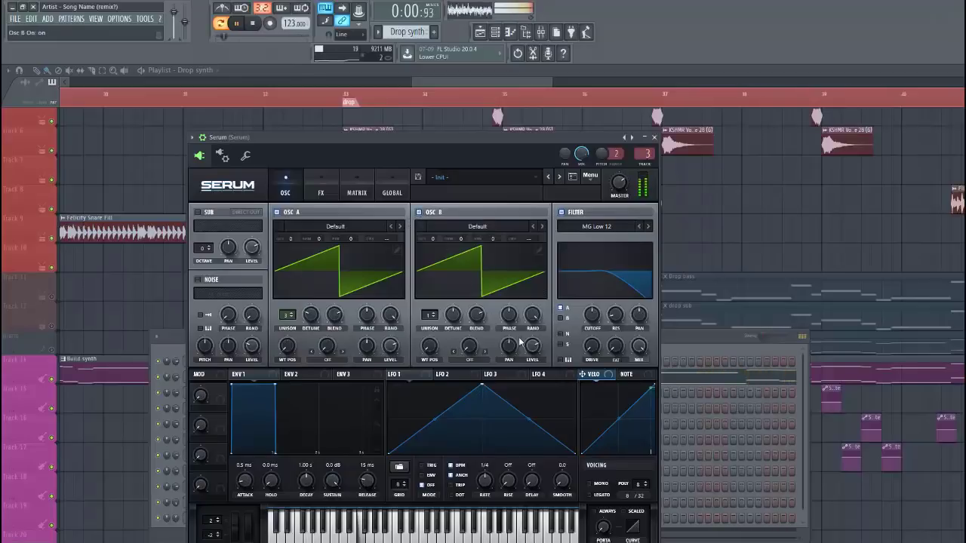
pyautogui.click(477, 227)
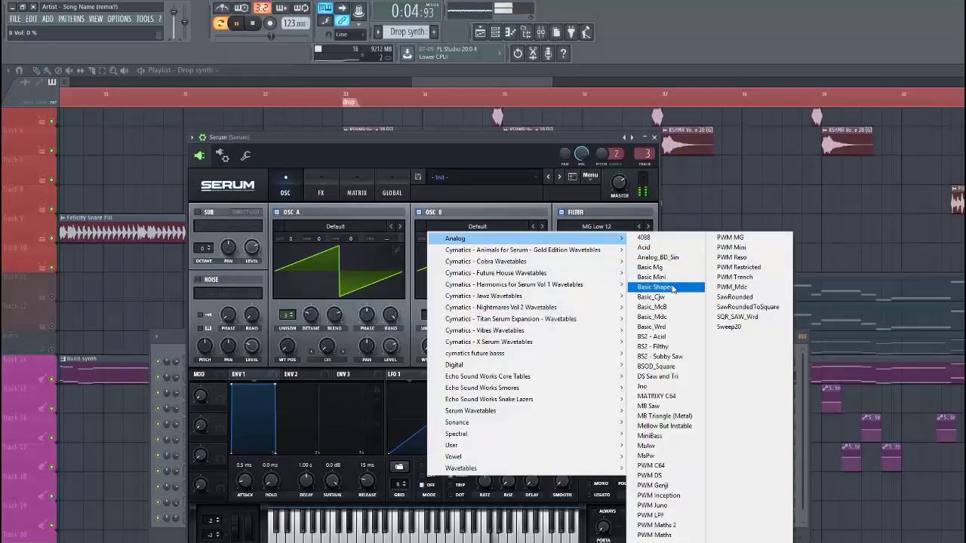
pyautogui.click(655, 287)
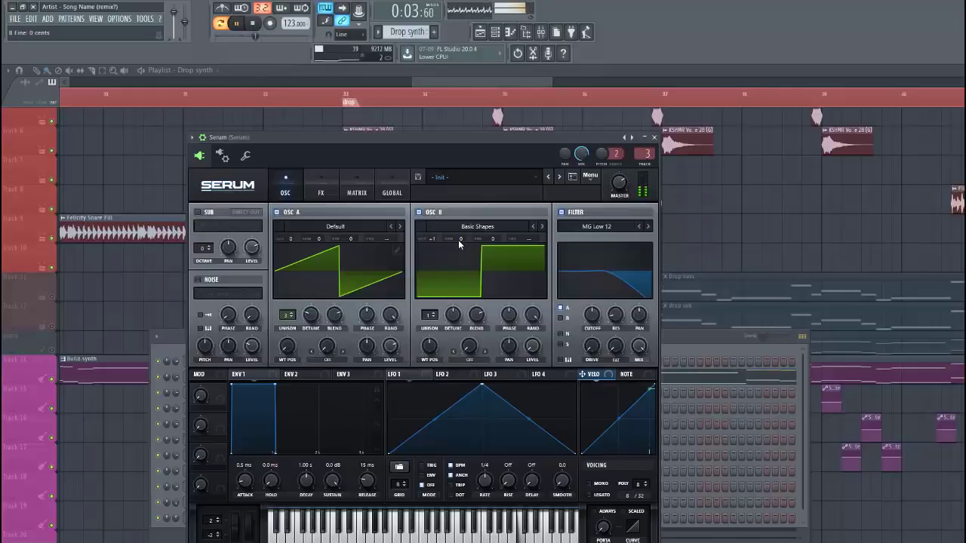
pyautogui.moveTo(461, 238); pyautogui.dragTo(460, 227)
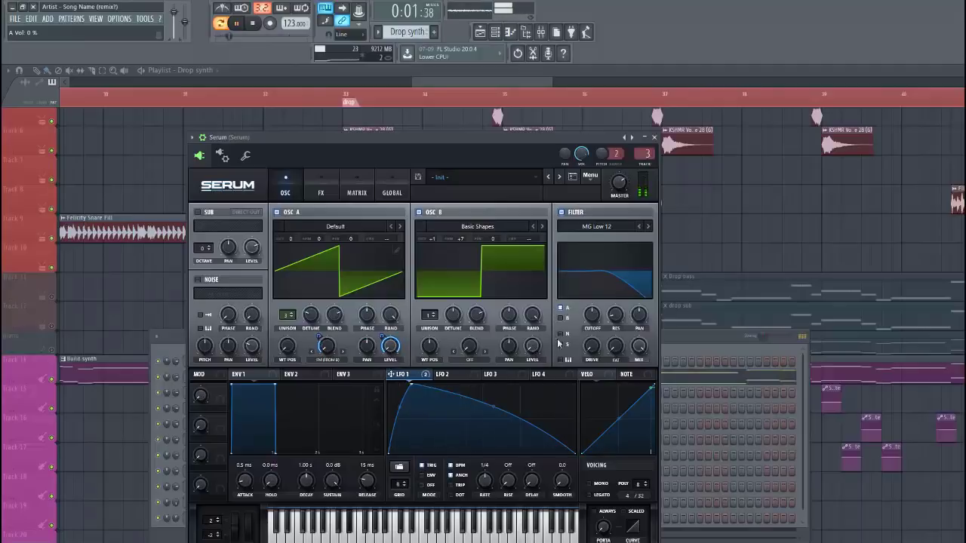
pyautogui.moveTo(591, 315); pyautogui.dragTo(592, 325)
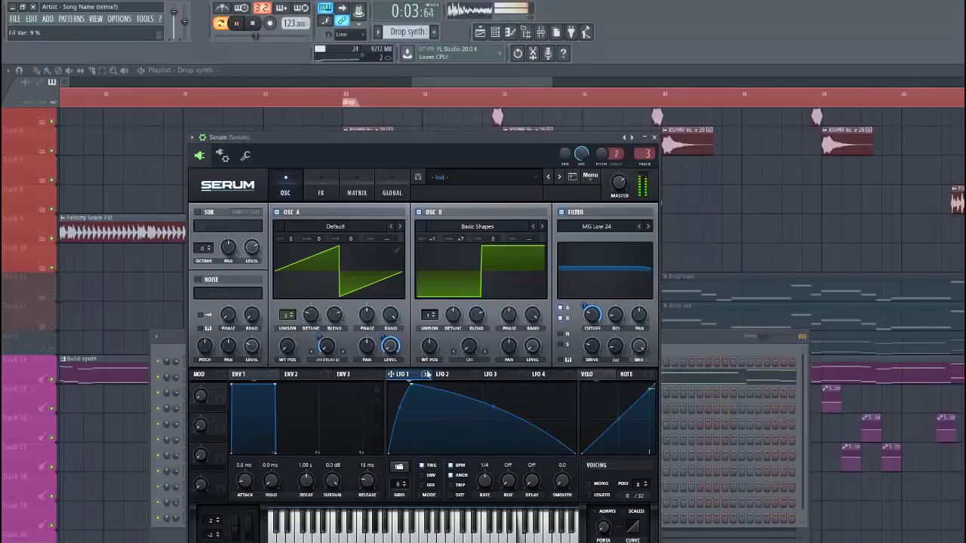
# Enable Serum's Hyper/Dimension effect and adjust its mix.
pyautogui.click(320, 193)
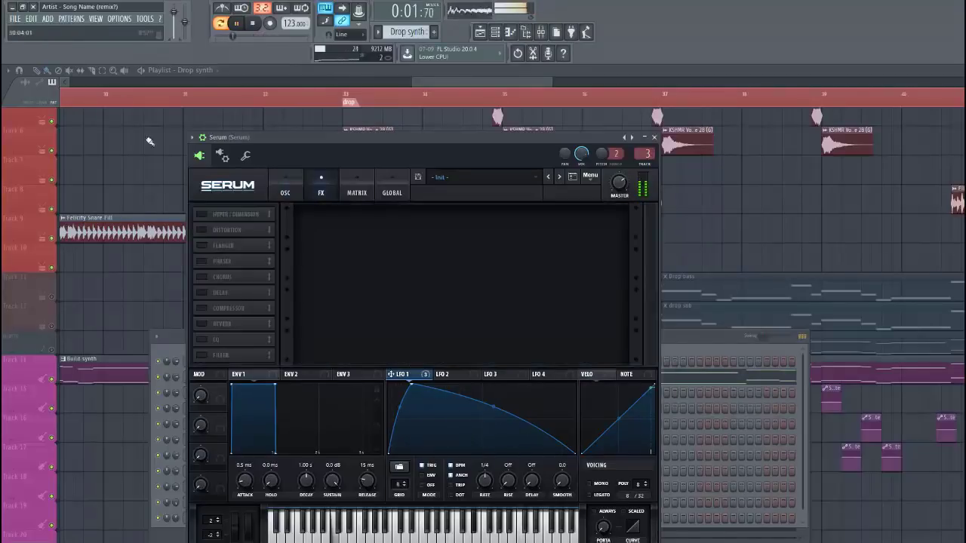
pyautogui.click(236, 214)
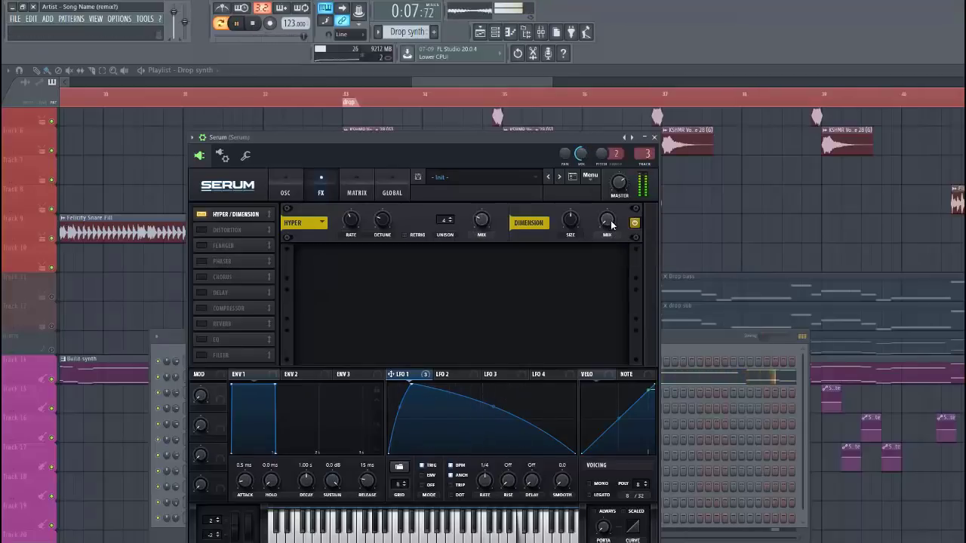
pyautogui.moveTo(569, 221); pyautogui.dragTo(570, 226)
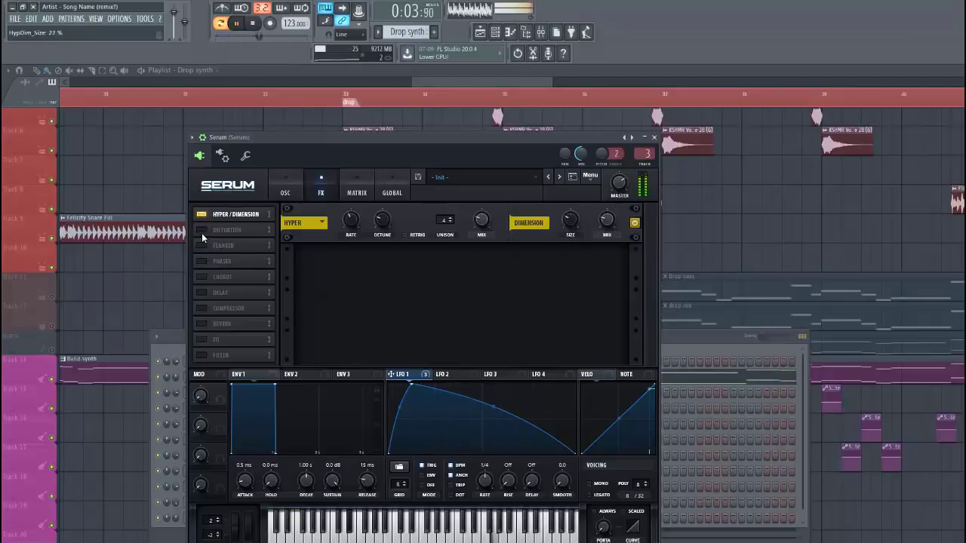
# Add Diode 2 distortion with LFO-modulated drive, boost EQ highs, then open the M1 piano roll.
pyautogui.click(201, 230)
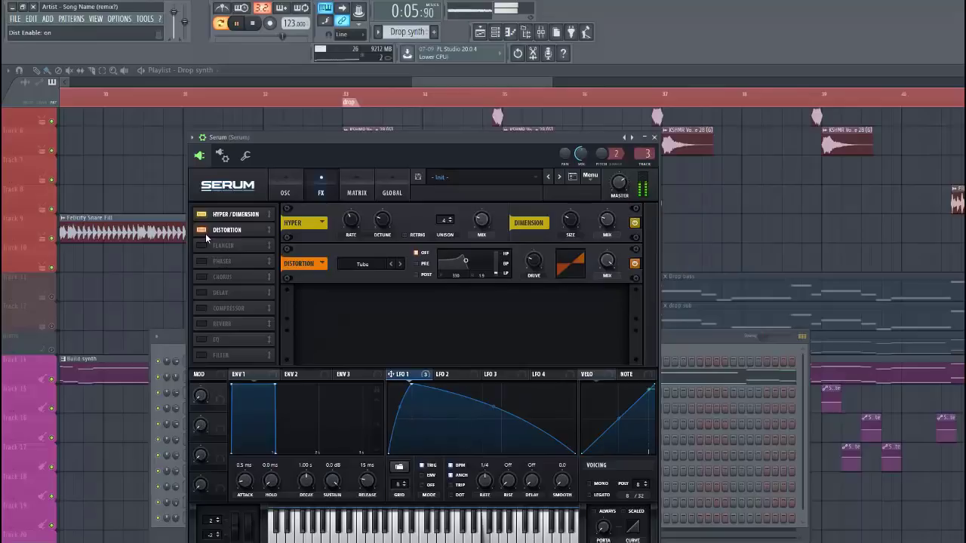
pyautogui.click(401, 264)
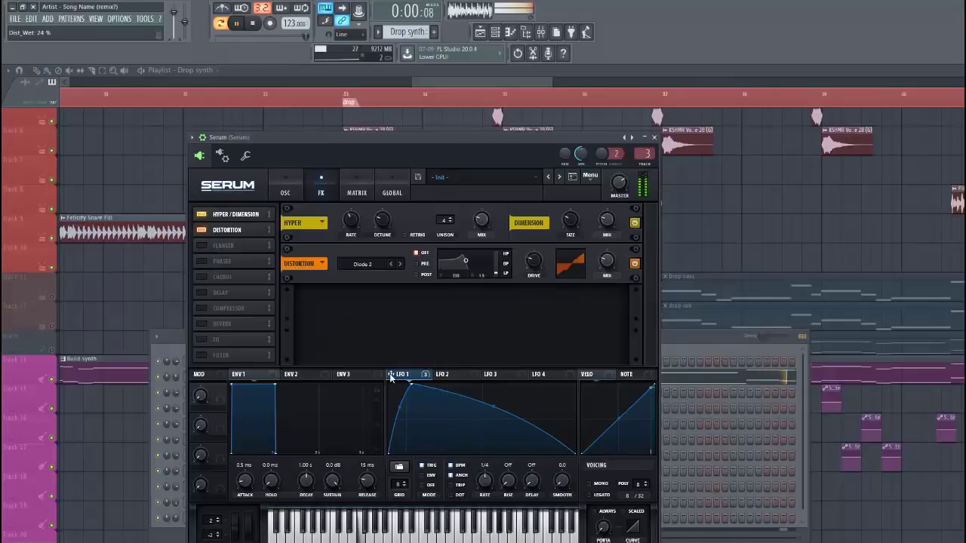
pyautogui.moveTo(532, 264); pyautogui.dragTo(532, 253)
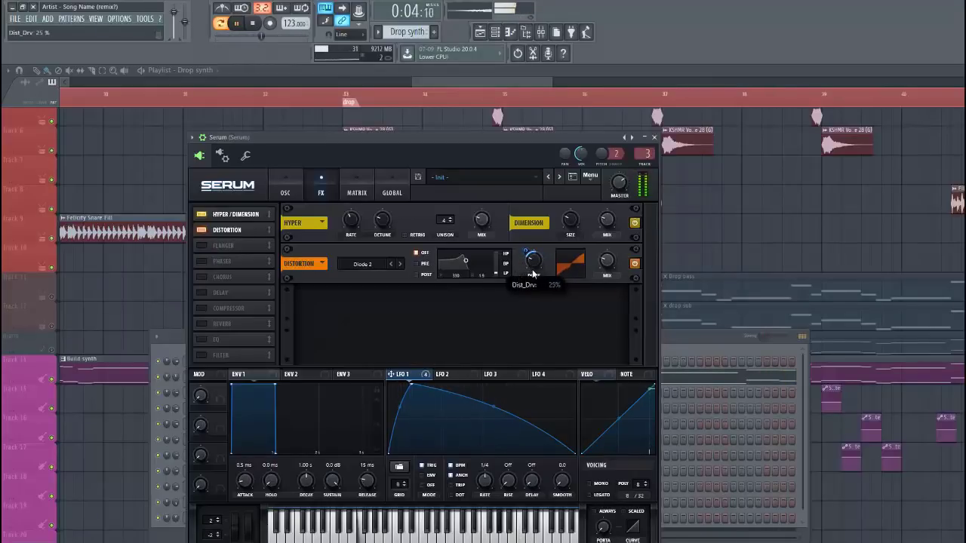
pyautogui.moveTo(533, 261); pyautogui.dragTo(533, 272)
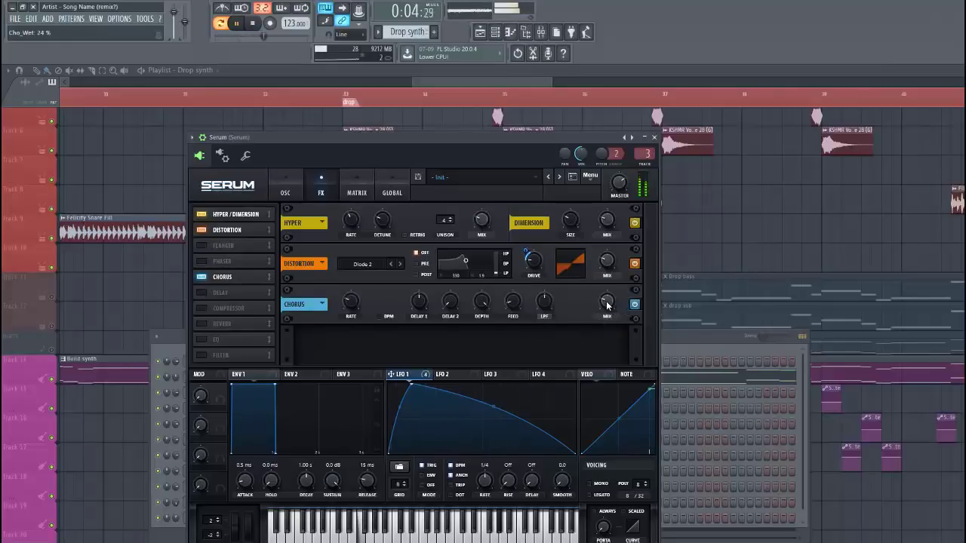
pyautogui.moveTo(607, 302)
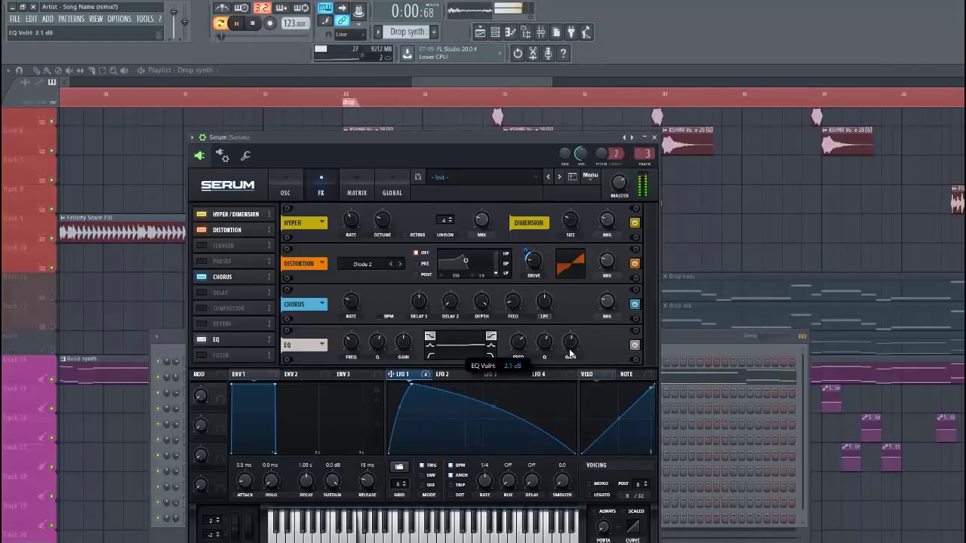
pyautogui.moveTo(571, 344); pyautogui.dragTo(571, 333)
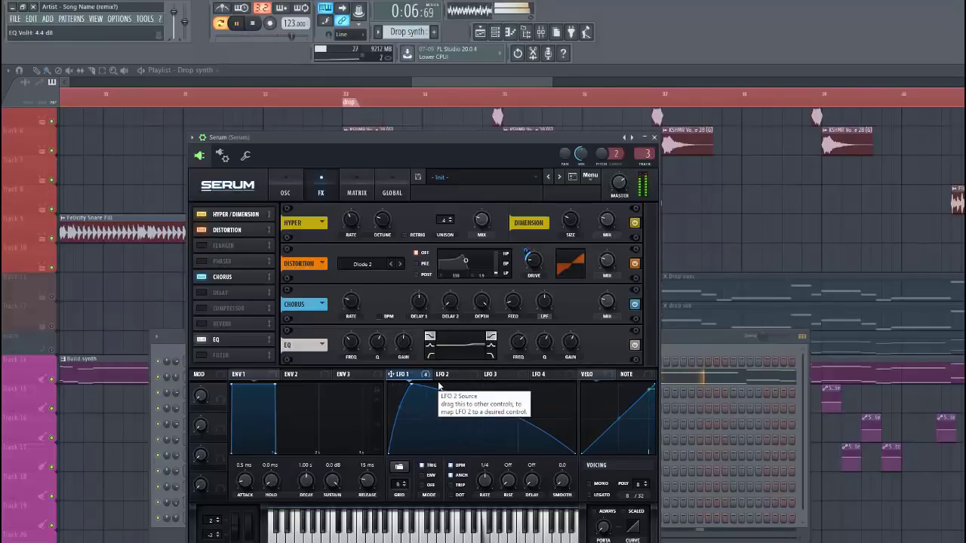
pyautogui.click(652, 136)
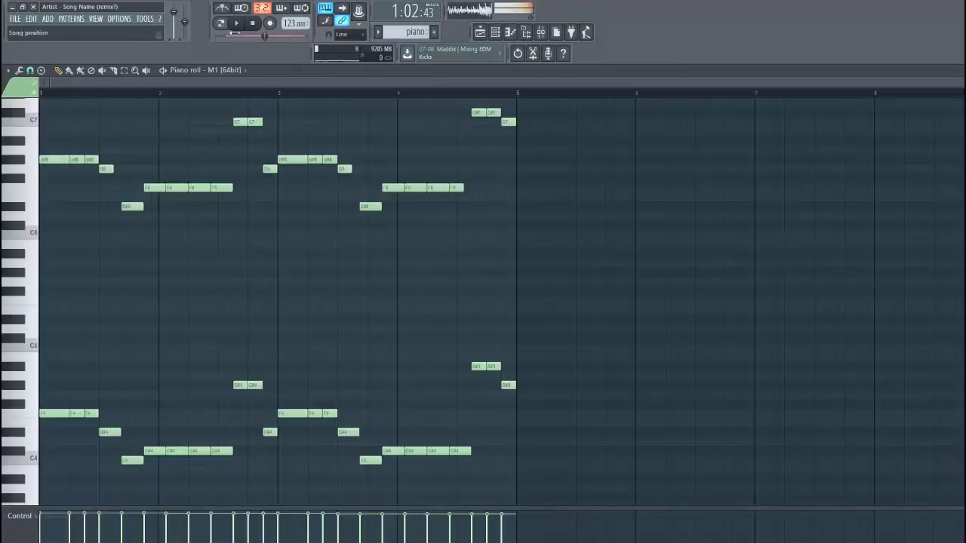
# Show the M1 piano's mixer insert and Pro-C 2 compressor, ending on the EDMCollab contest site.
pyautogui.click(494, 31)
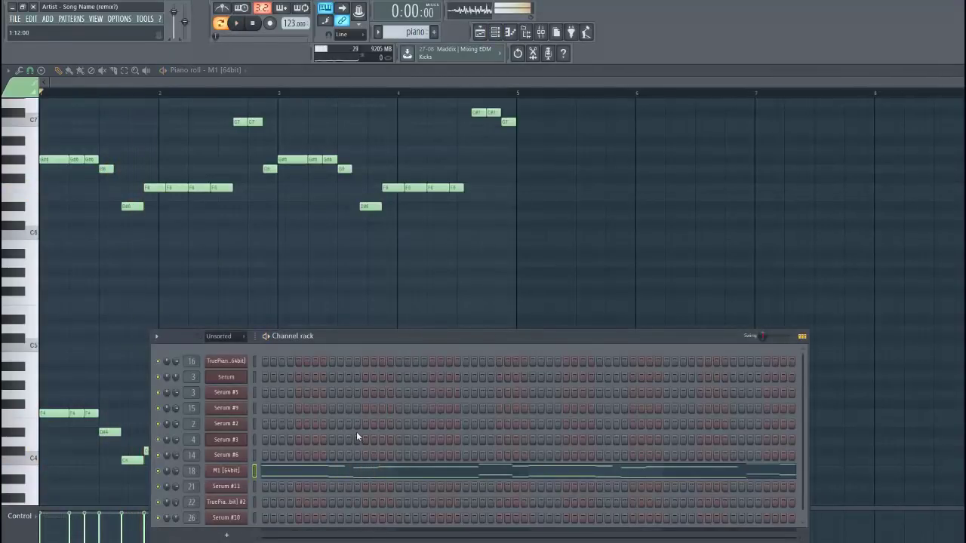
pyautogui.click(229, 470)
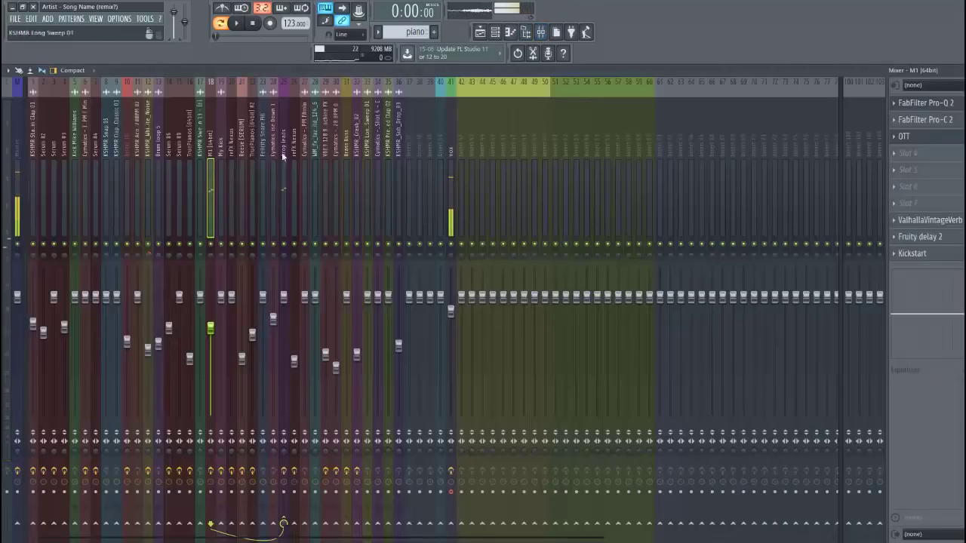
pyautogui.click(220, 24)
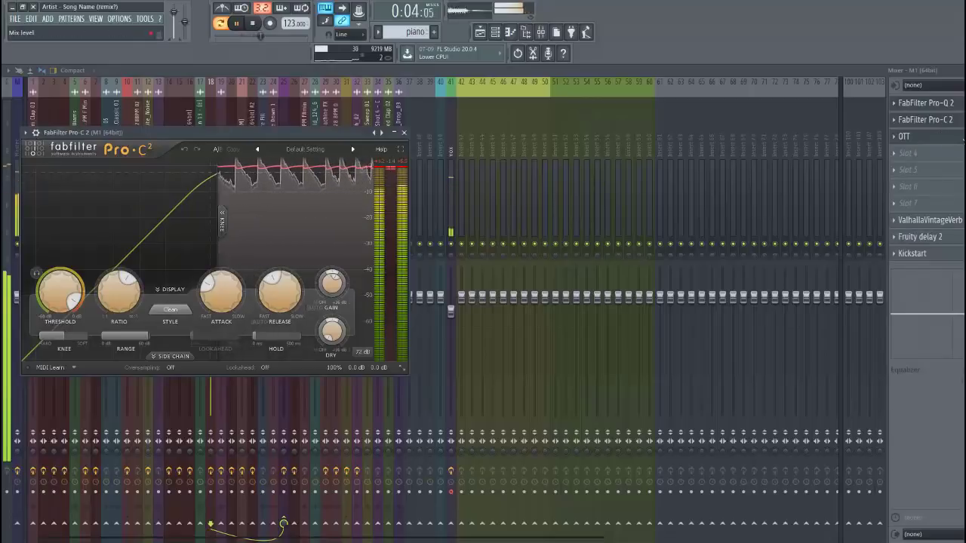
pyautogui.click(404, 132)
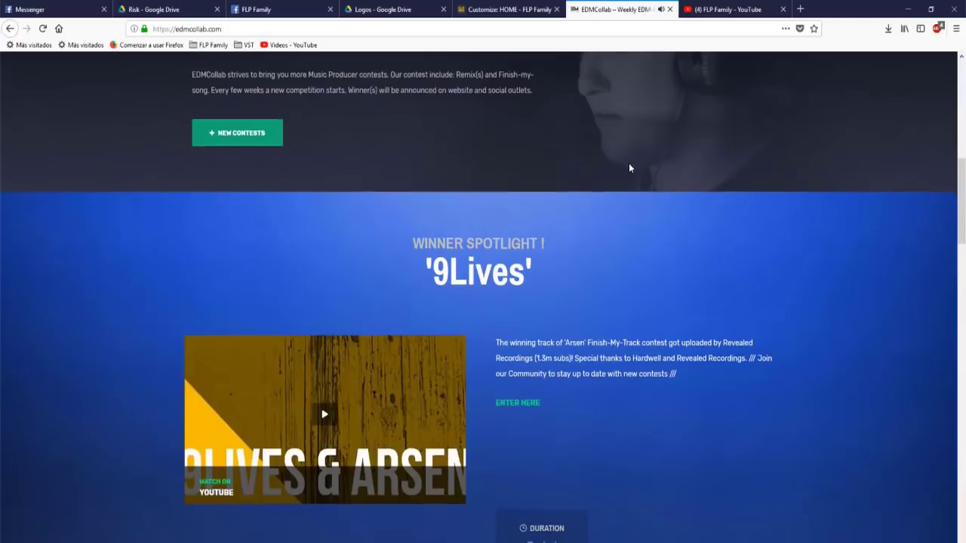
# Open the 3an – Risk contest post from Finish My Track and read its prizes and entry steps.
pyautogui.scroll(-3)
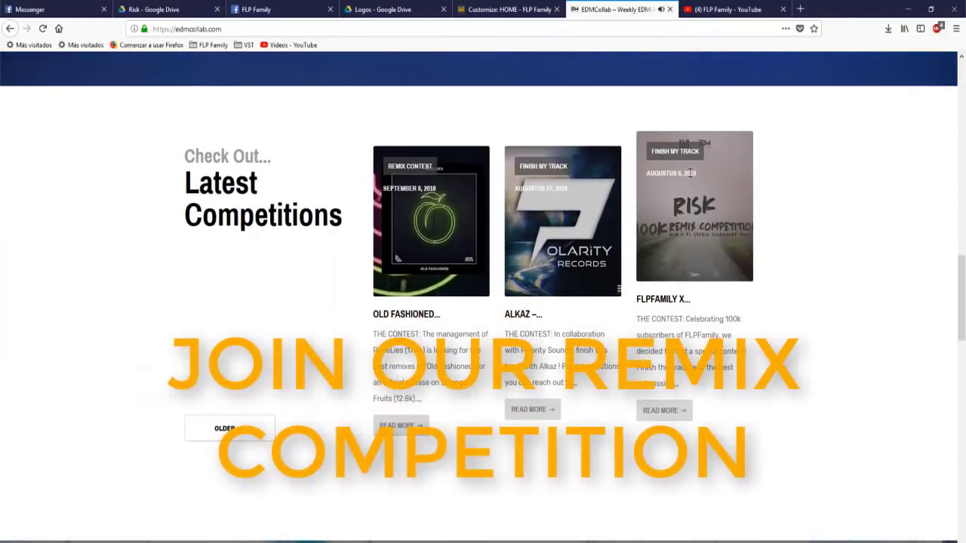
pyautogui.click(674, 151)
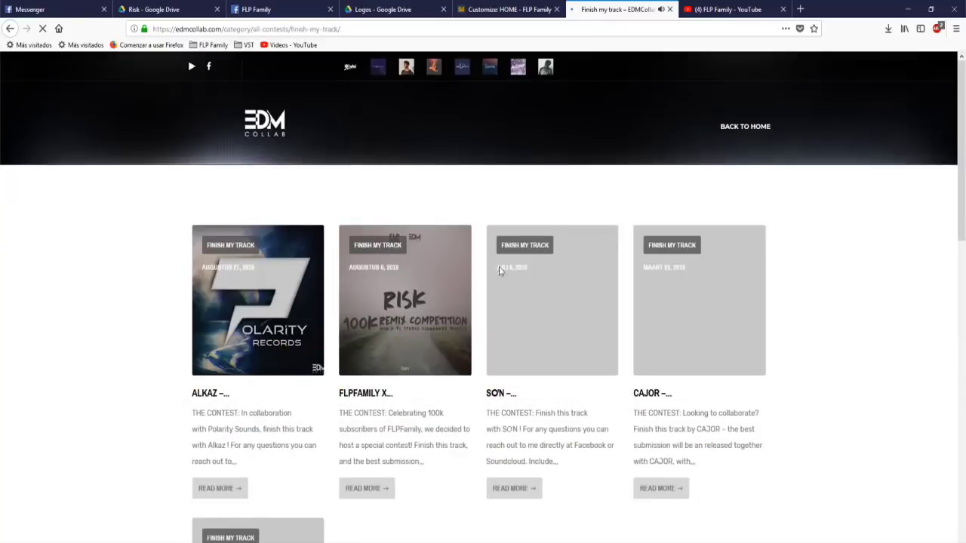
pyautogui.click(405, 299)
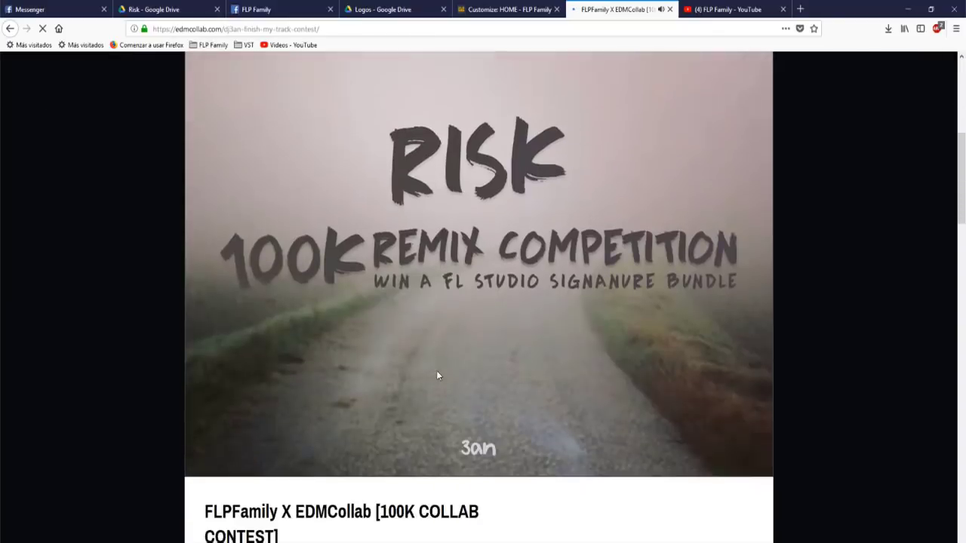
pyautogui.scroll(-3)
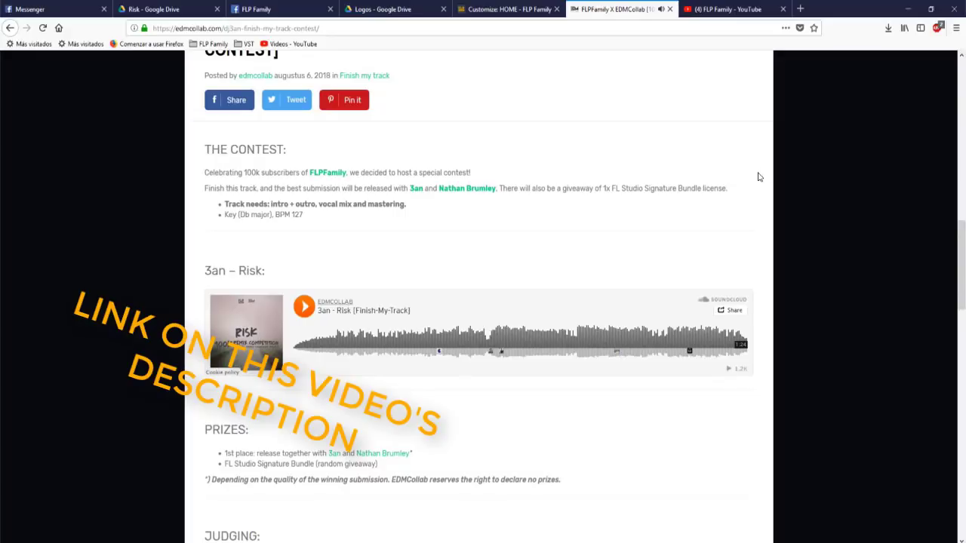
pyautogui.scroll(-3)
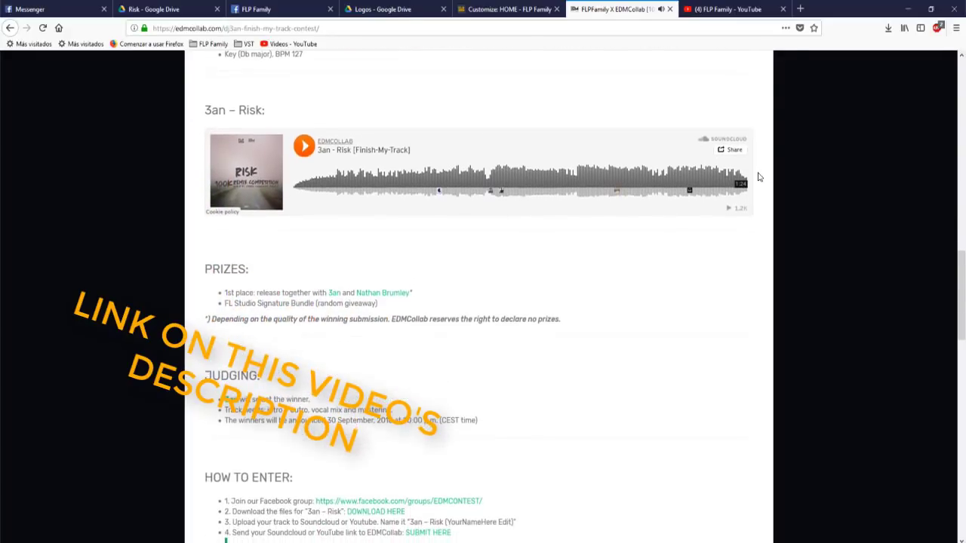